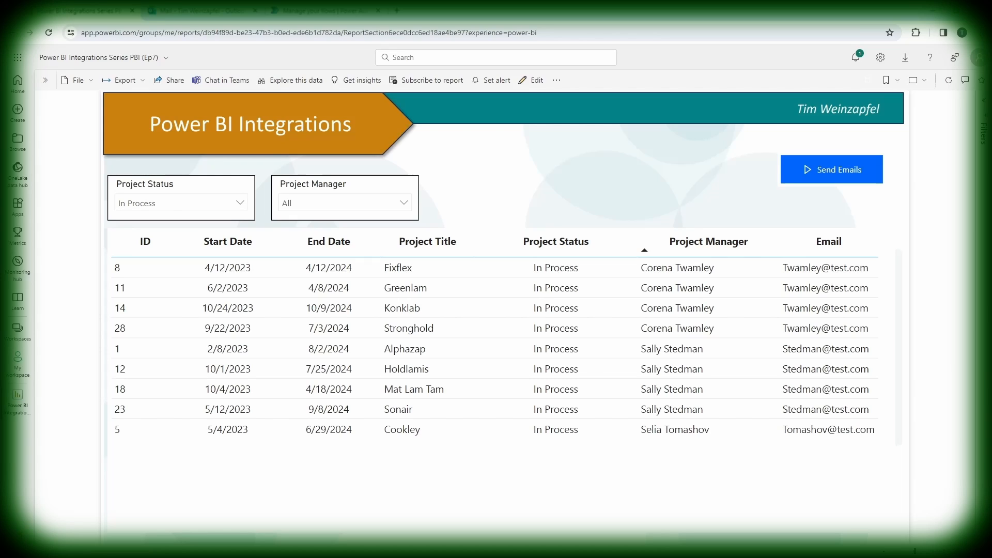
pyautogui.moveTo(645, 180)
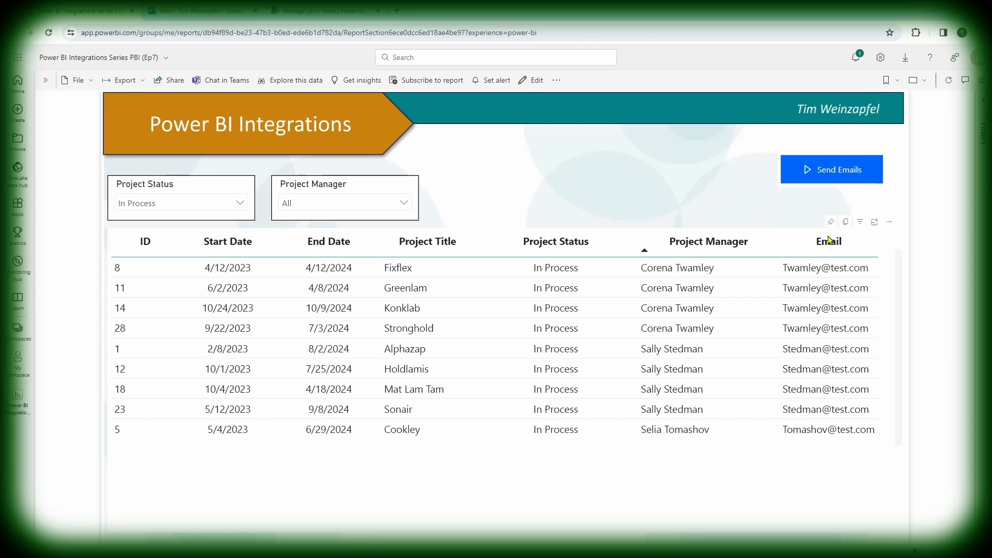
pyautogui.moveTo(673, 197)
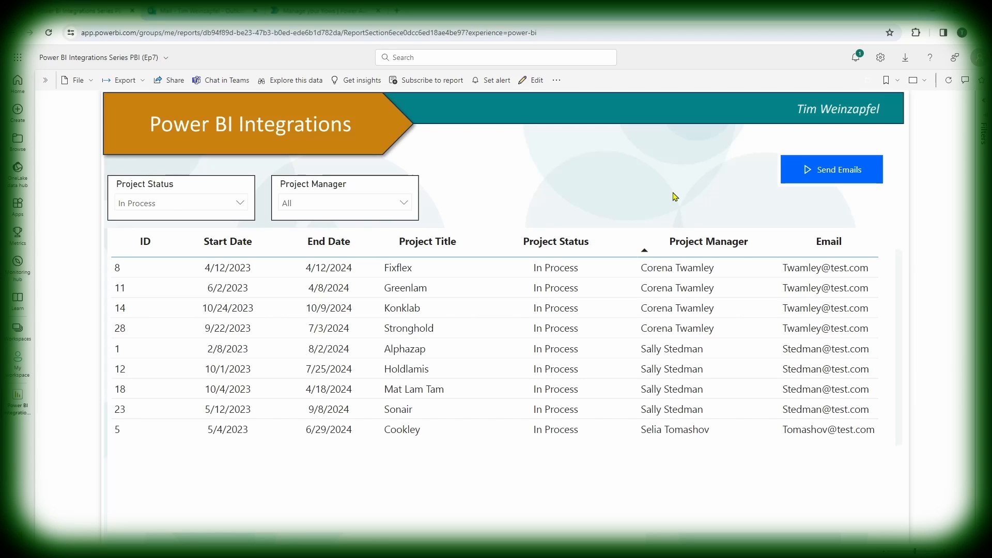
pyautogui.moveTo(550, 228)
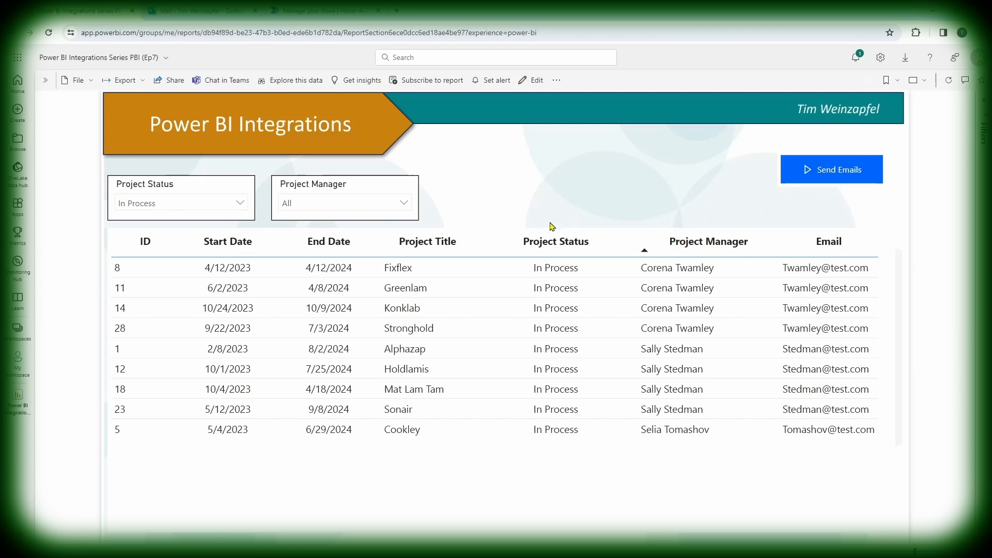
pyautogui.moveTo(502, 236)
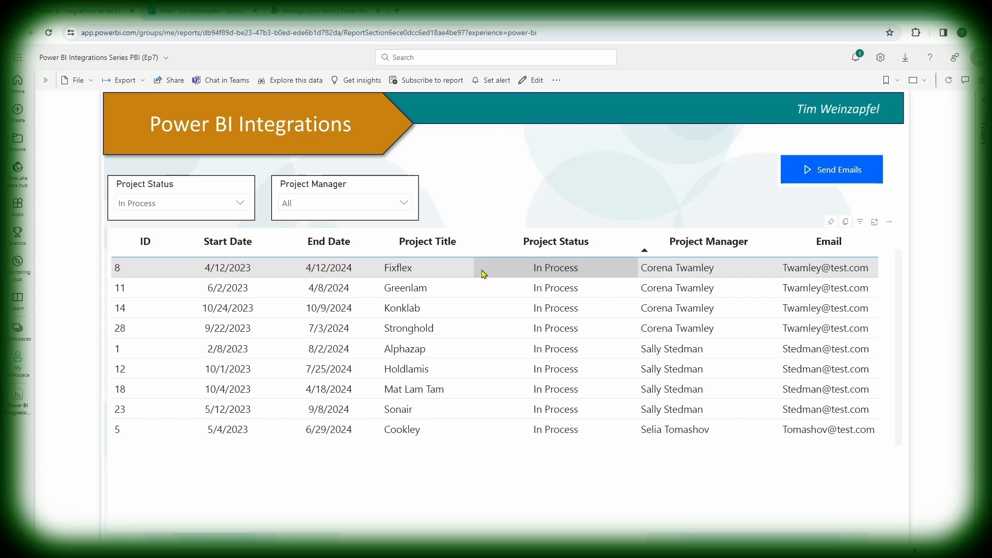
pyautogui.moveTo(649, 219)
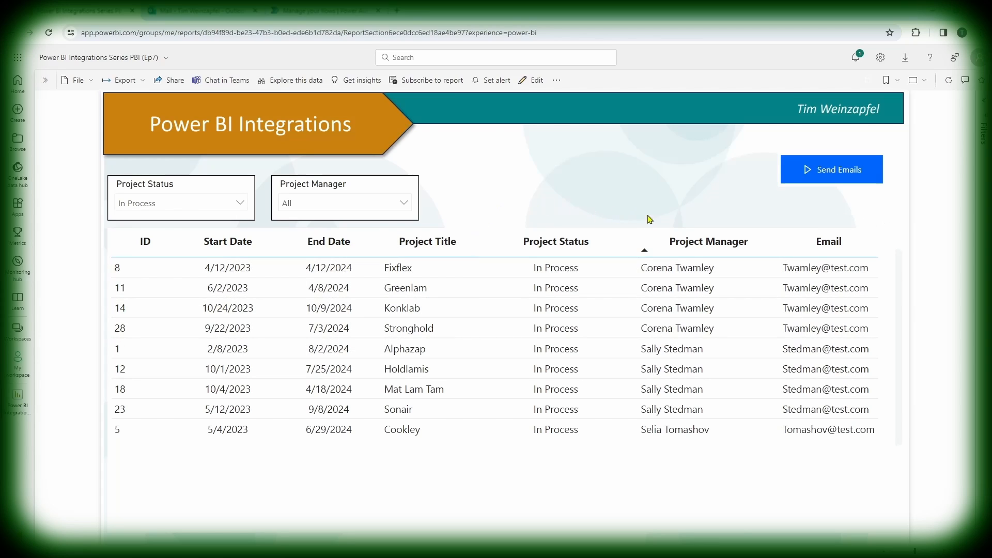
pyautogui.moveTo(893, 167)
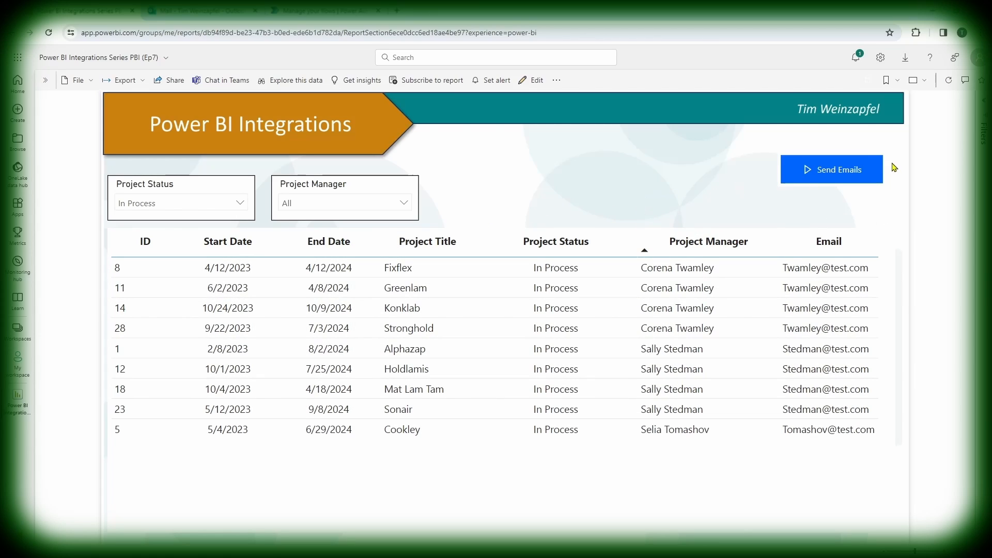
# Run the Send Emails button so every project manager gets an in-process project email
pyautogui.click(831, 168)
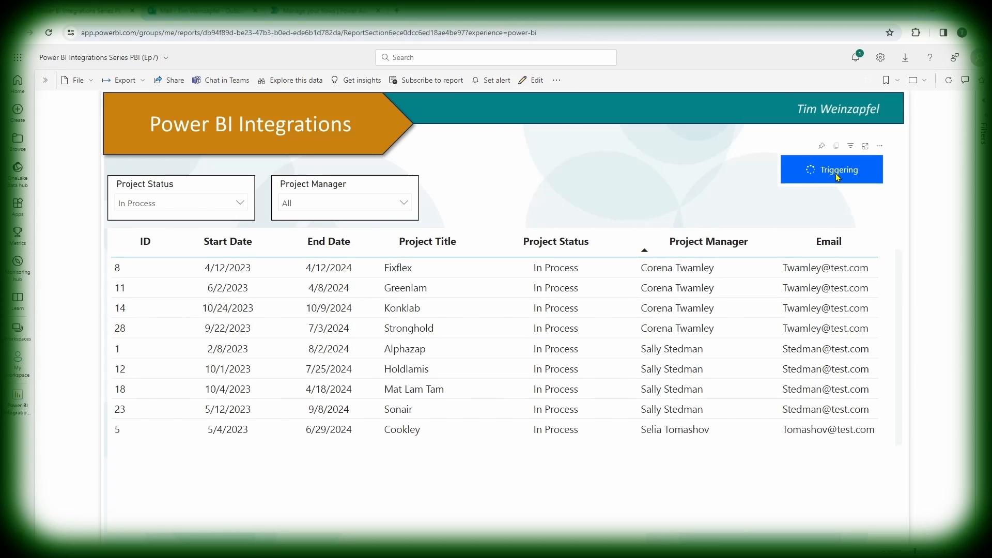
pyautogui.click(830, 168)
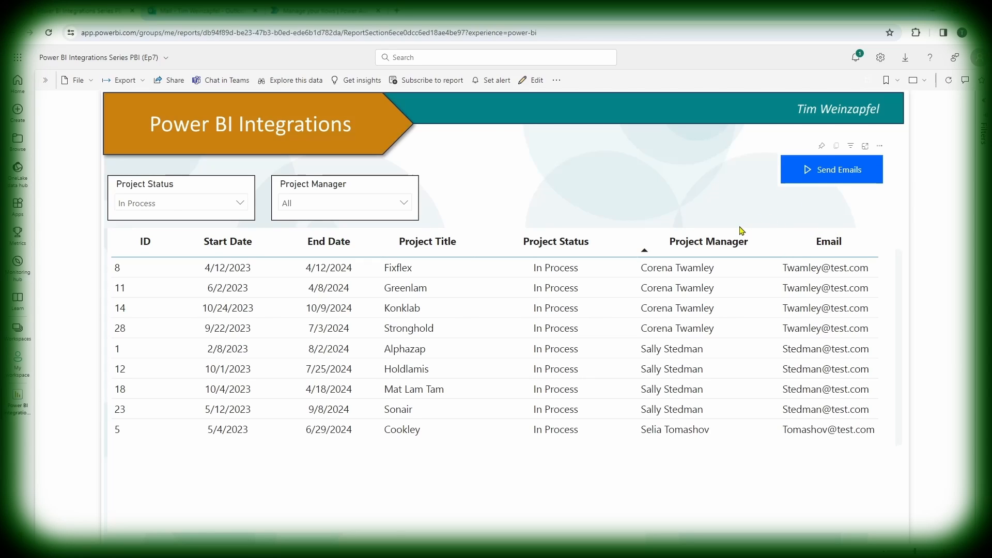
pyautogui.moveTo(683, 203)
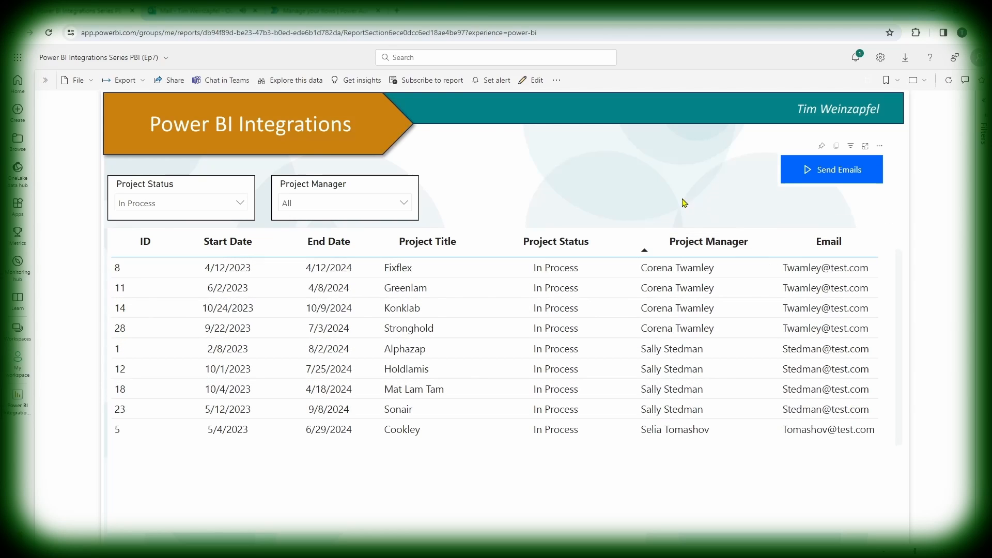
pyautogui.moveTo(685, 191)
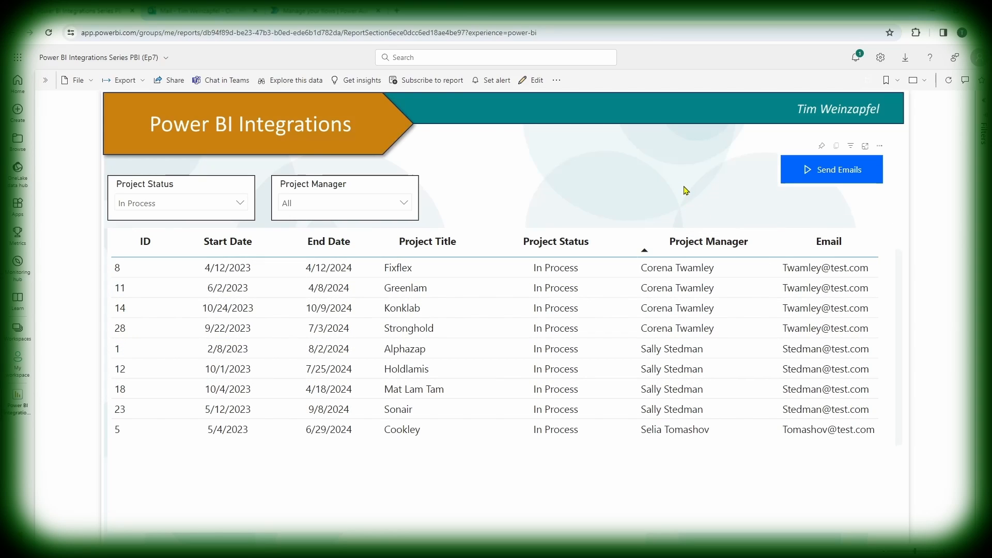
pyautogui.moveTo(694, 224)
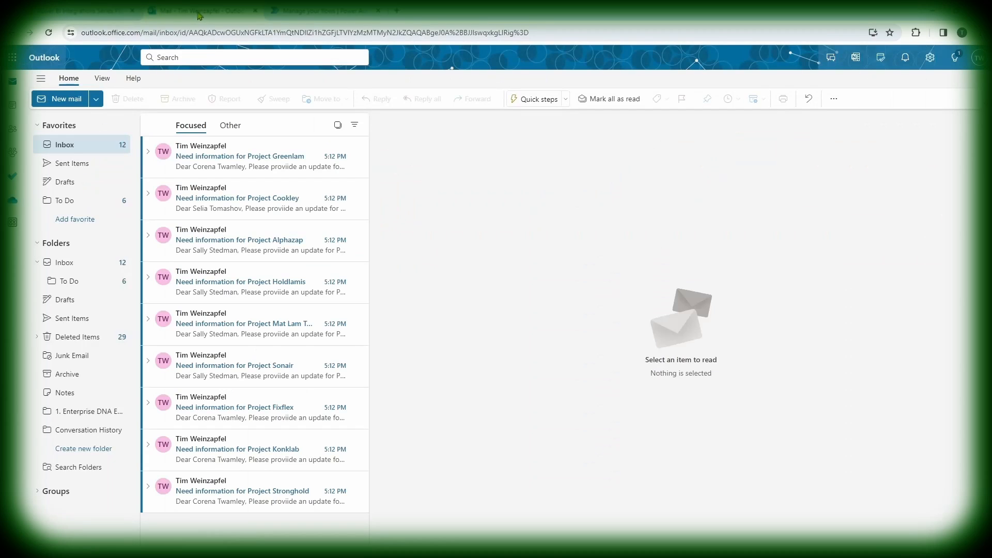
pyautogui.moveTo(250, 281)
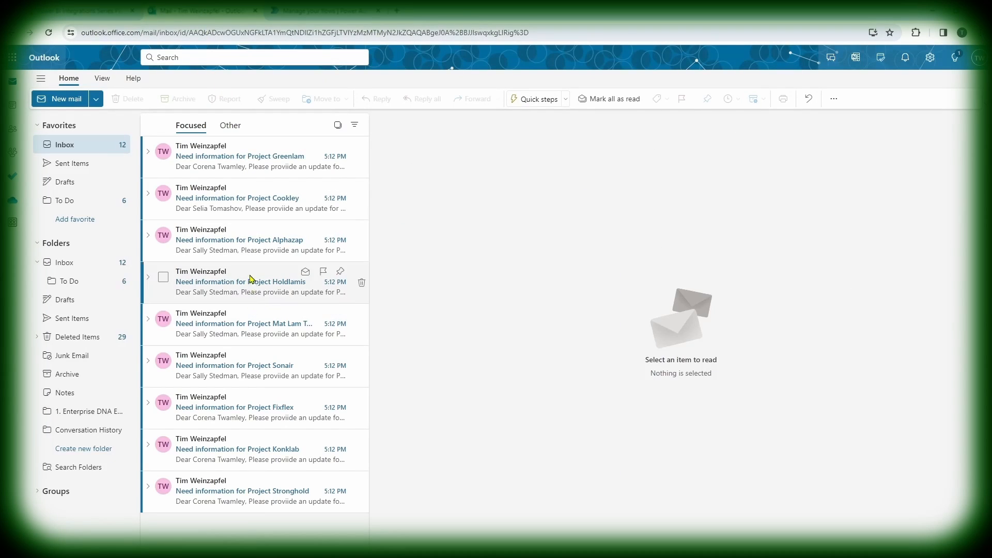
pyautogui.moveTo(234, 167)
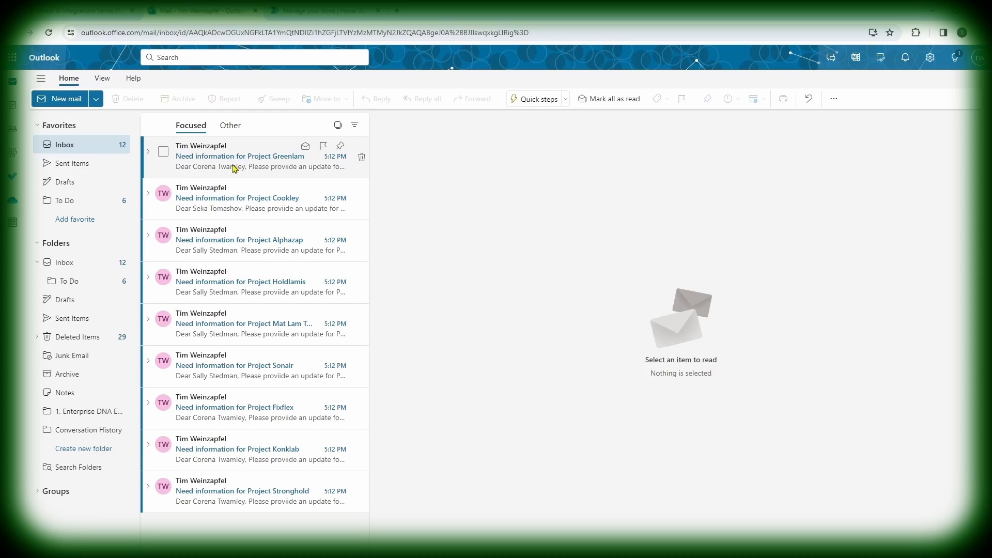
# Read the Greenlam, Cookley and Holdlamis update-request emails in the Outlook inbox
pyautogui.click(253, 156)
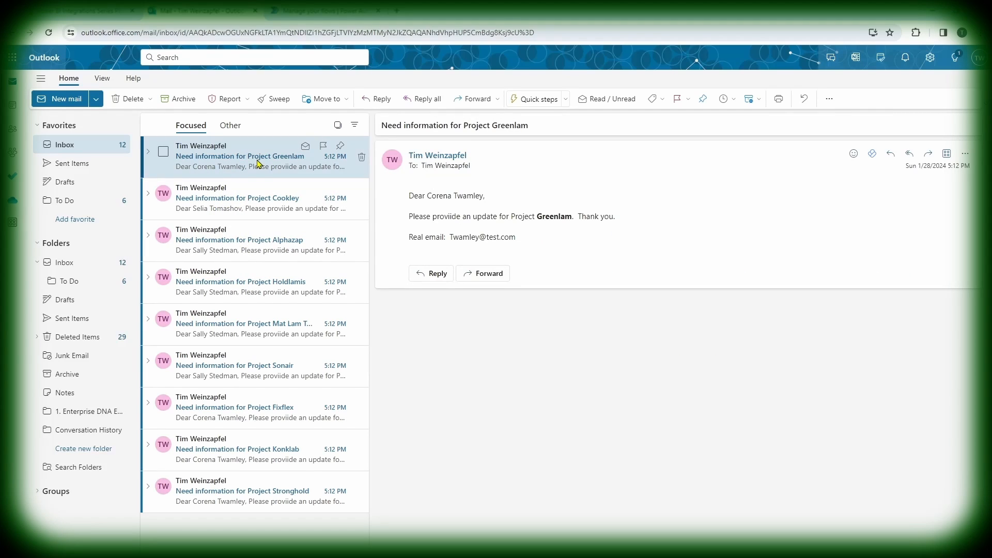
pyautogui.moveTo(422, 193)
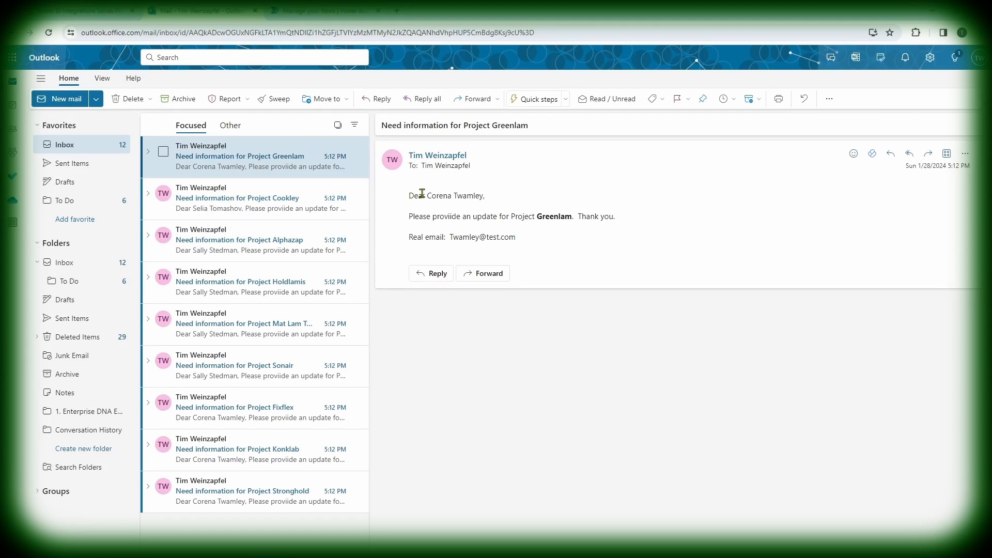
pyautogui.moveTo(533, 215)
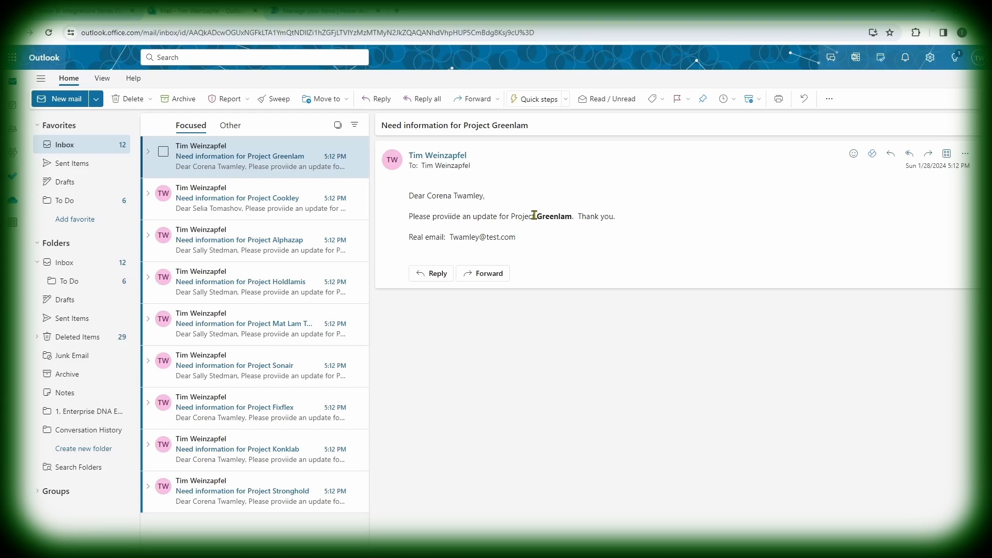
pyautogui.moveTo(461, 237)
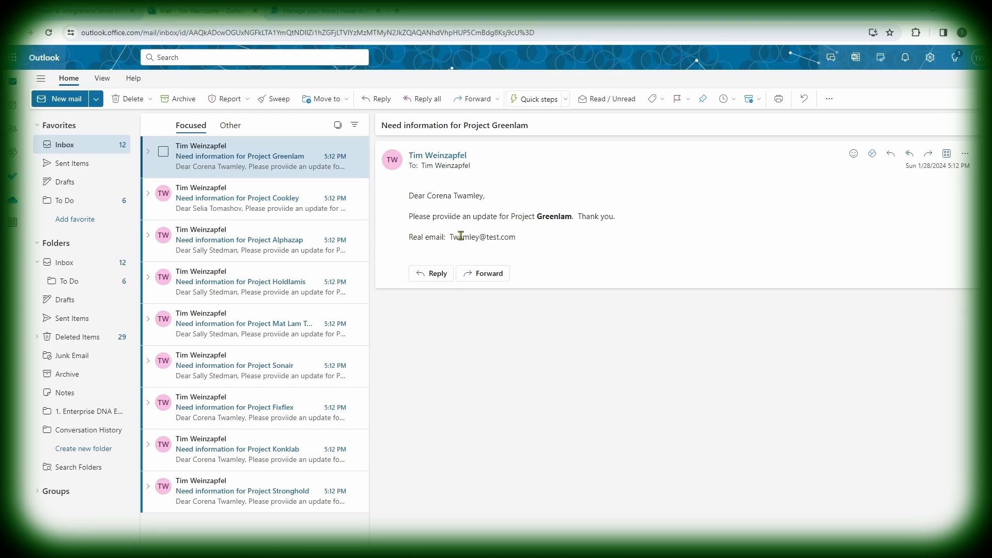
pyautogui.moveTo(426, 235)
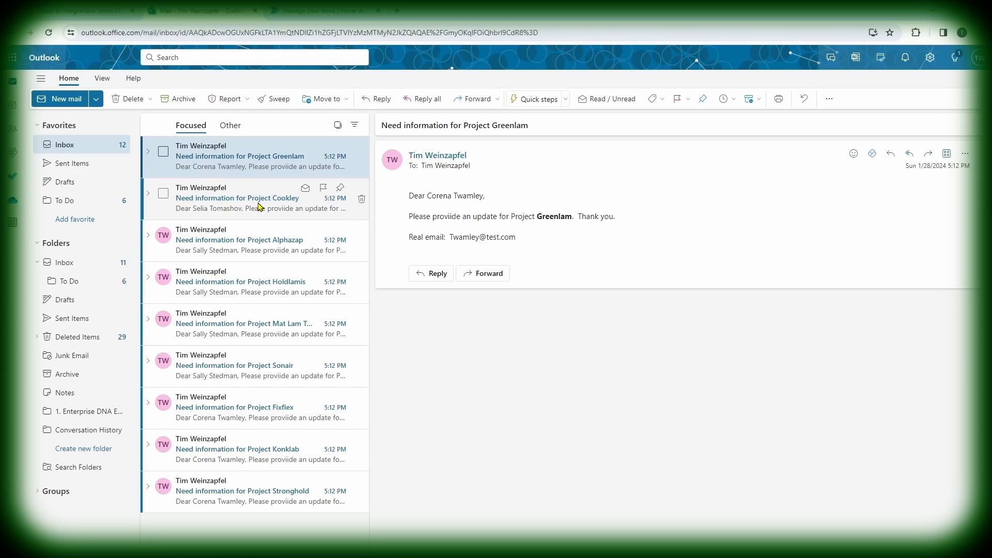
pyautogui.click(253, 198)
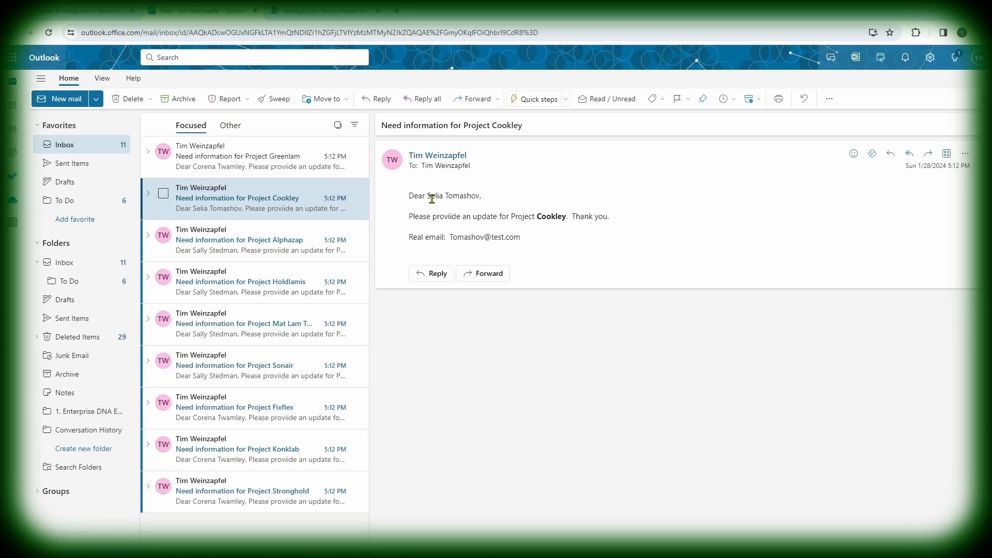
pyautogui.moveTo(562, 216)
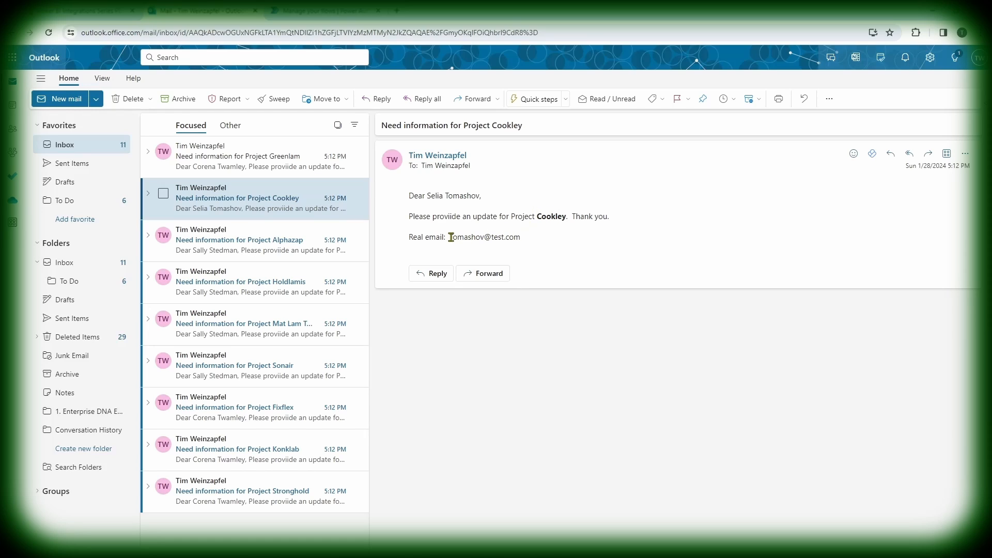
pyautogui.click(253, 281)
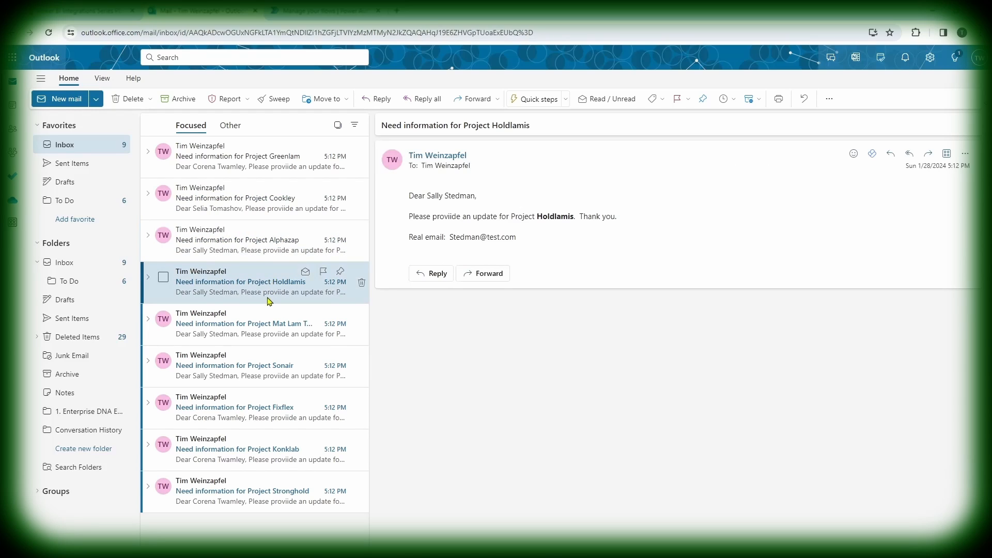
pyautogui.click(253, 324)
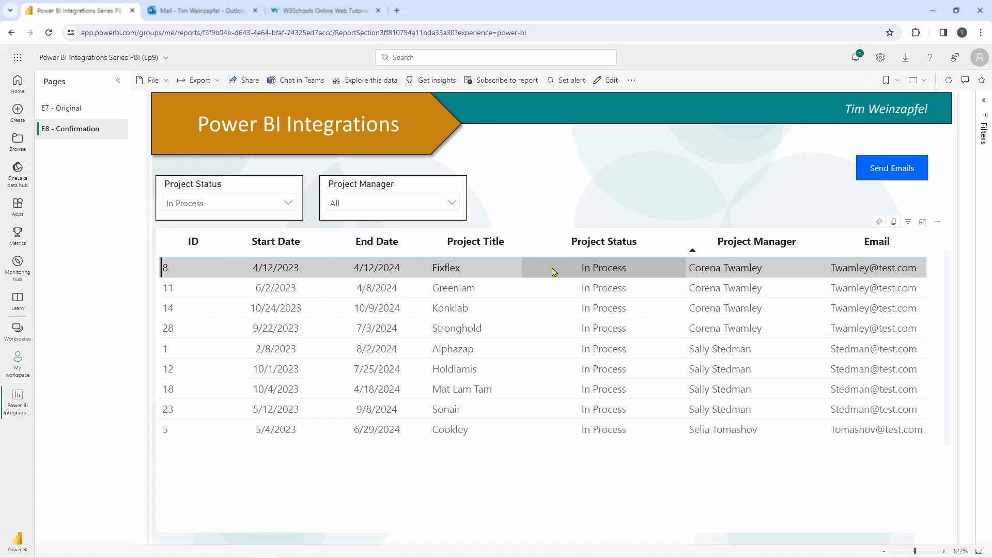
pyautogui.moveTo(848, 176)
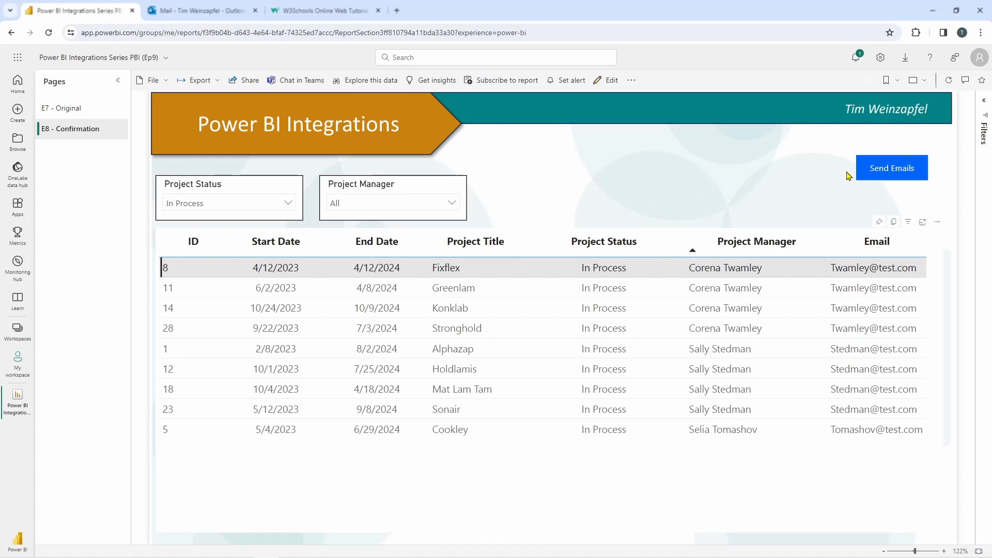
# Request the Fixflex email, showing the 1-selected-record confirmation prompt
pyautogui.click(890, 168)
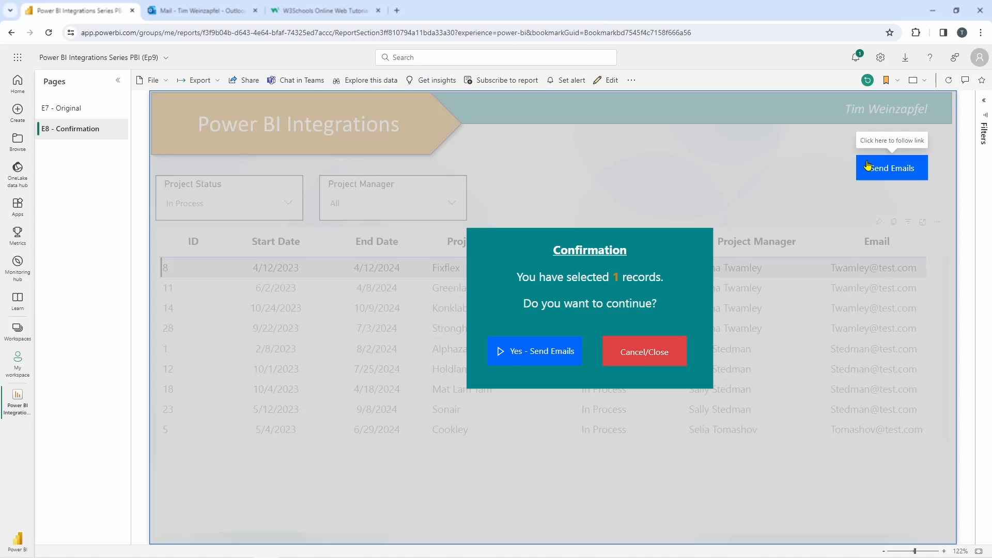
pyautogui.moveTo(584, 317)
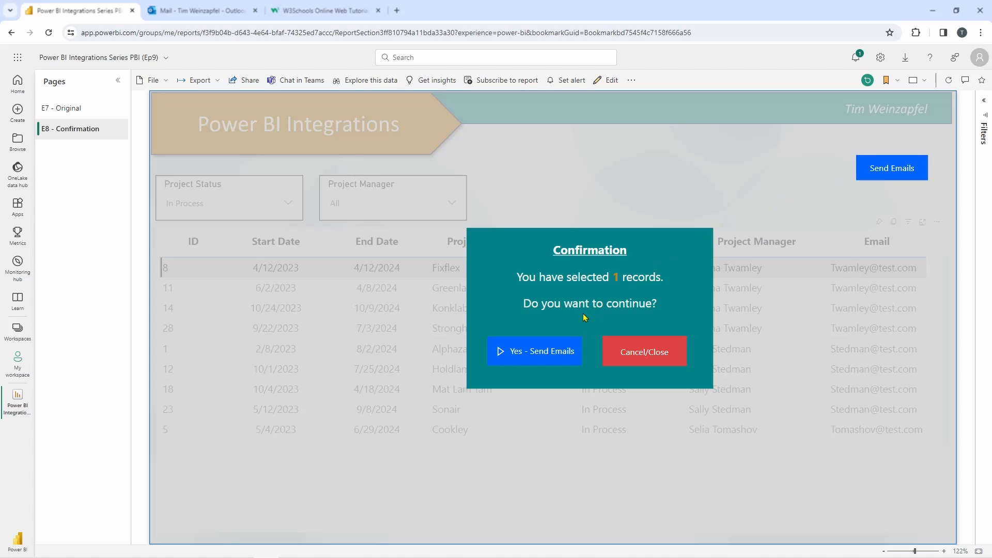
# Confirm Yes - Send Emails for the single Fixflex record and wait for Triggered
pyautogui.click(534, 351)
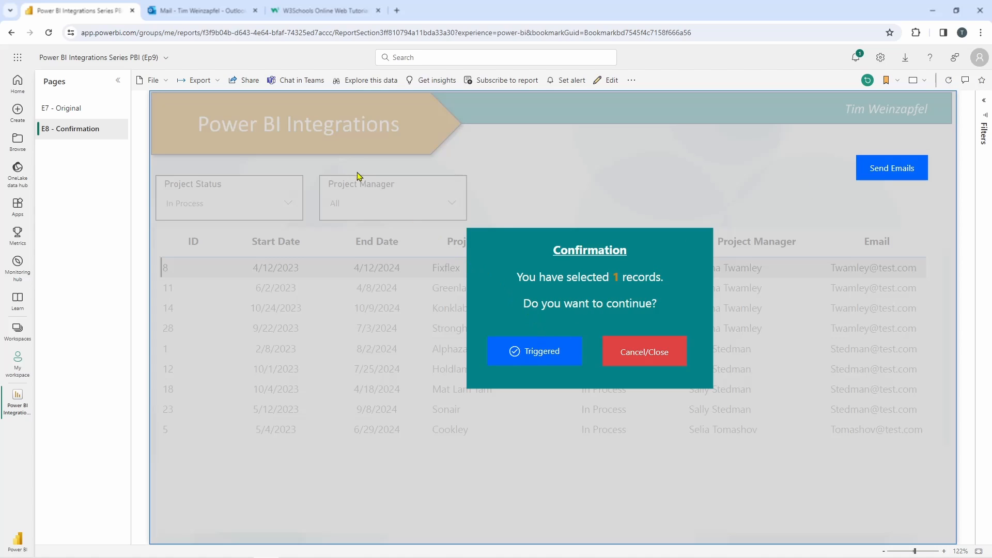
pyautogui.click(199, 11)
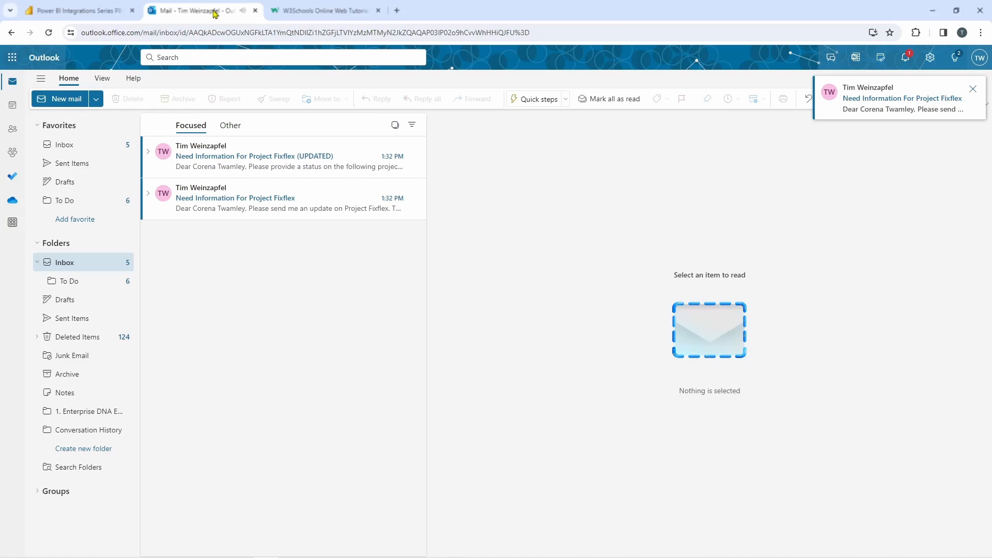
# Read the original 'Need Information For Project Fixflex' email, highlighting the recipient name and project name
pyautogui.click(253, 197)
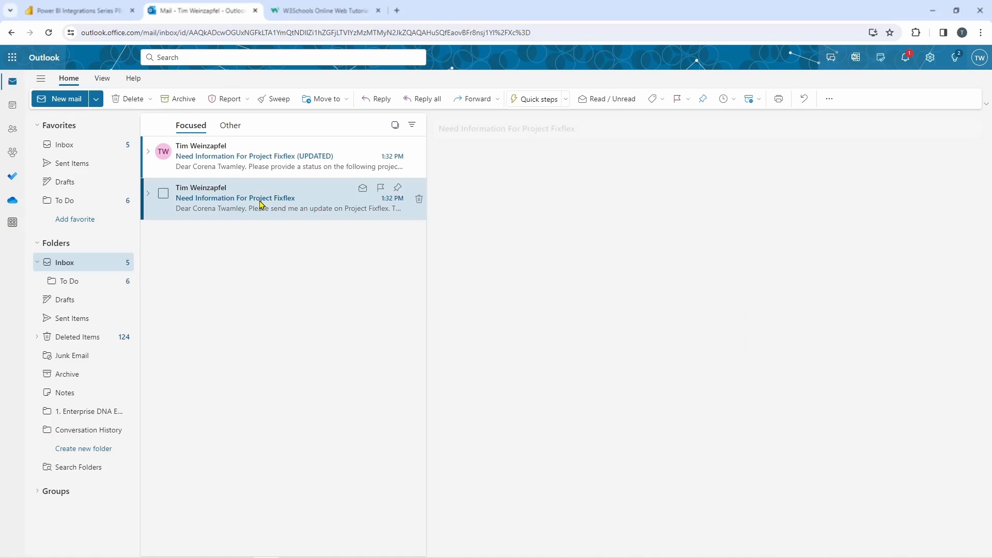
pyautogui.click(235, 197)
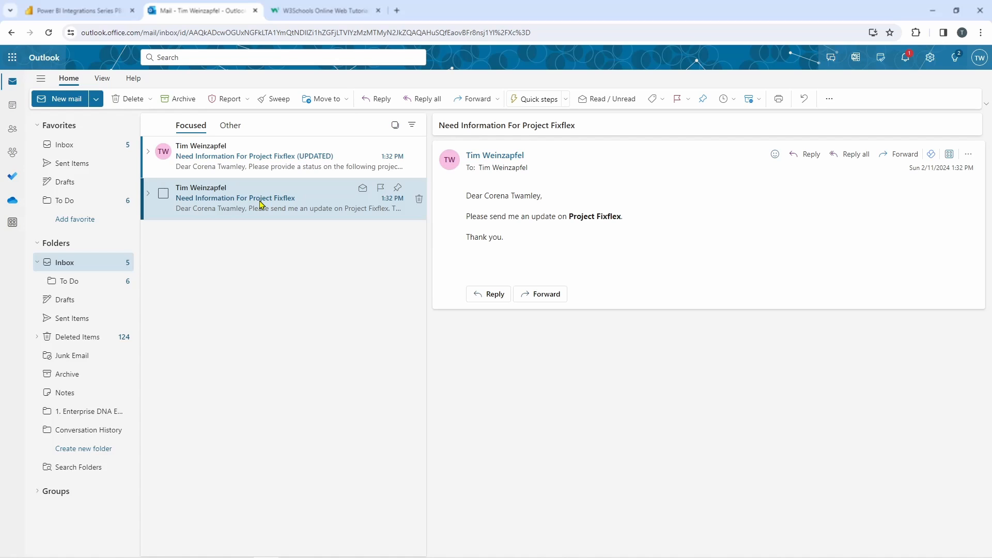
pyautogui.moveTo(452, 215)
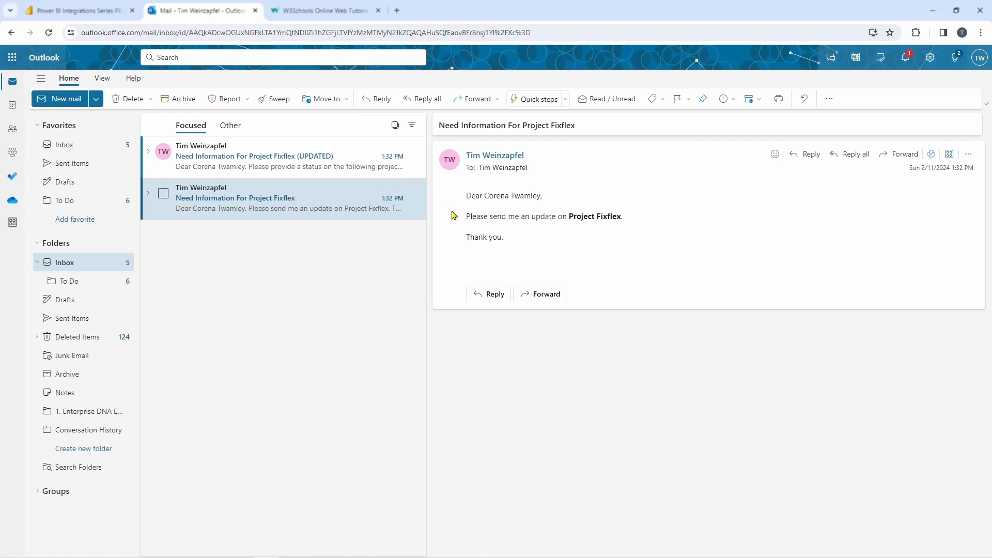
pyautogui.moveTo(483, 210)
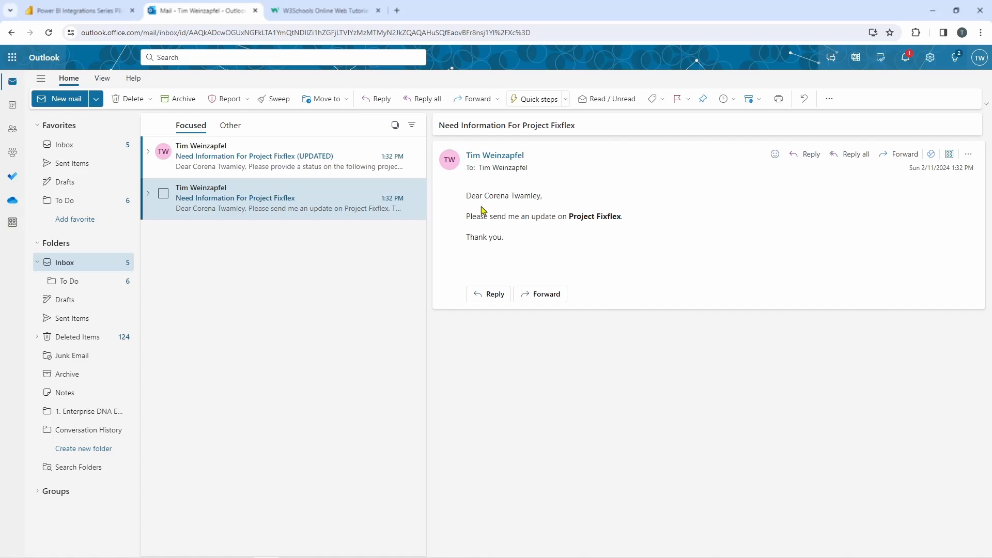
pyautogui.doubleClick(512, 195)
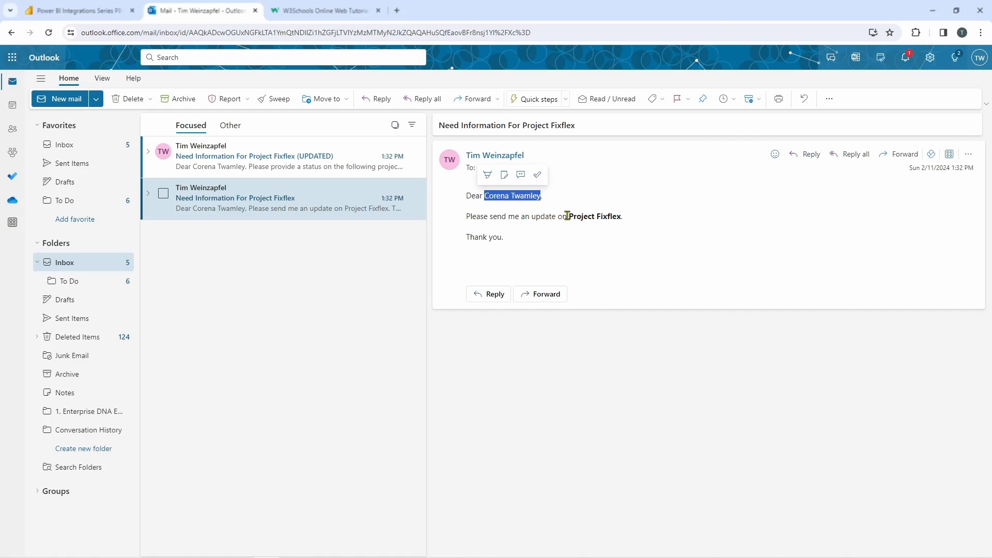
pyautogui.doubleClick(595, 215)
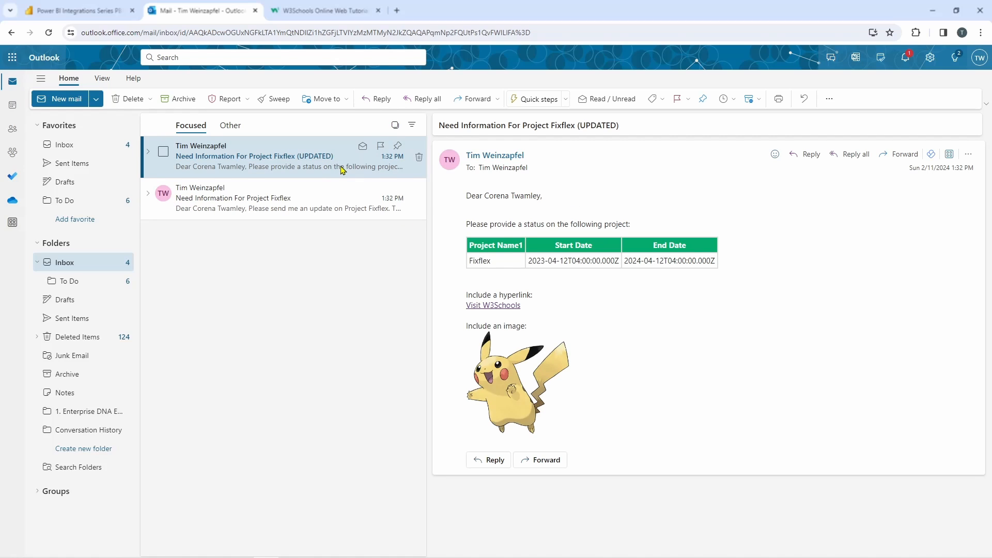
pyautogui.moveTo(417, 193)
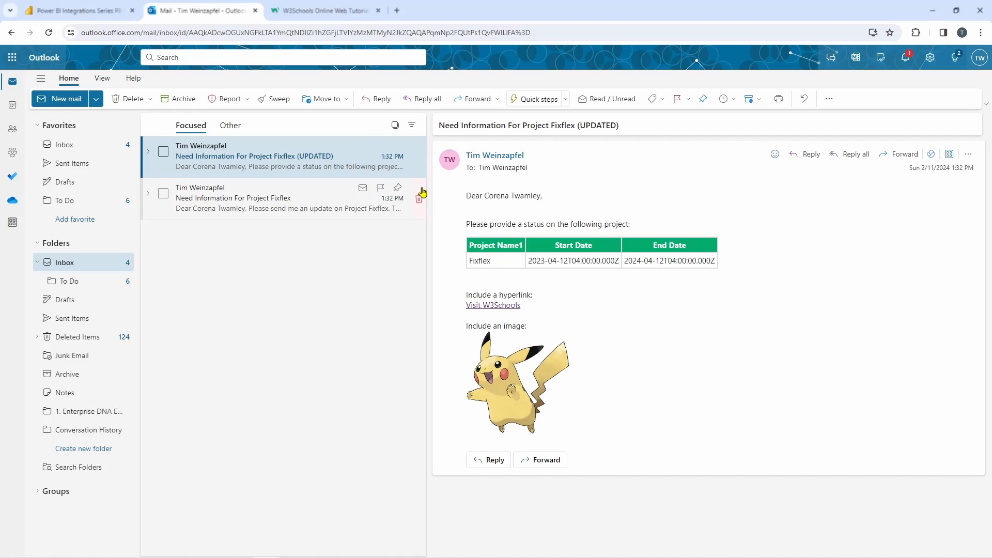
pyautogui.moveTo(487, 236)
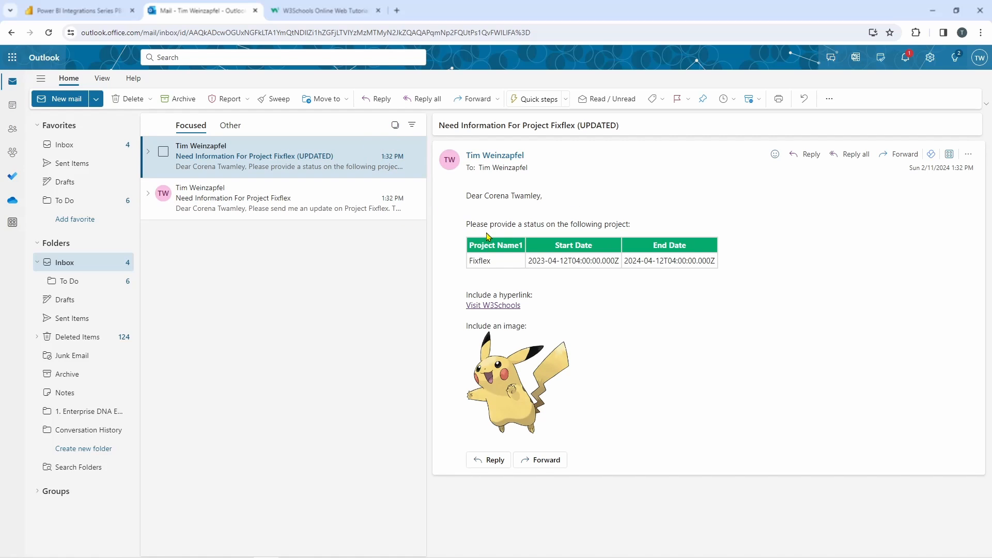
pyautogui.moveTo(644, 249)
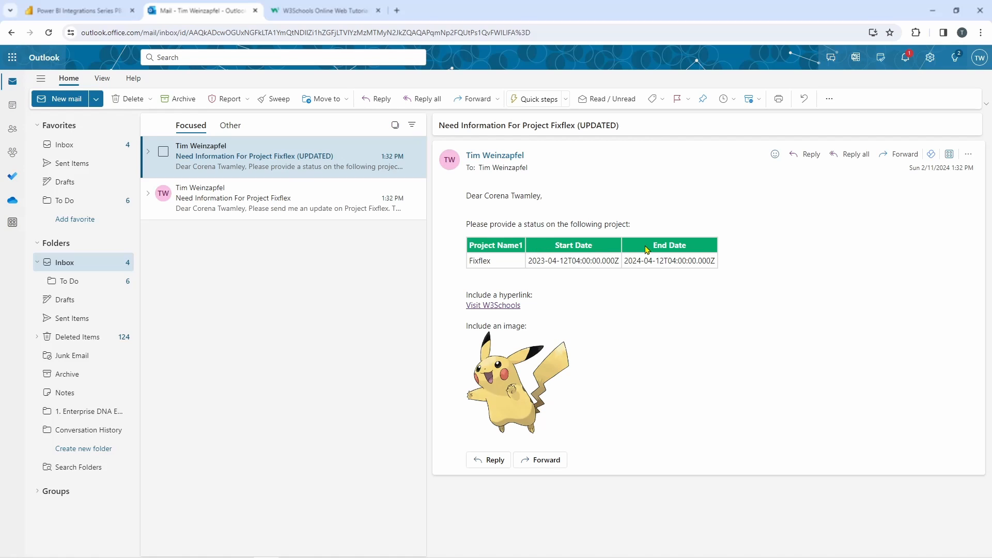
pyautogui.moveTo(587, 262)
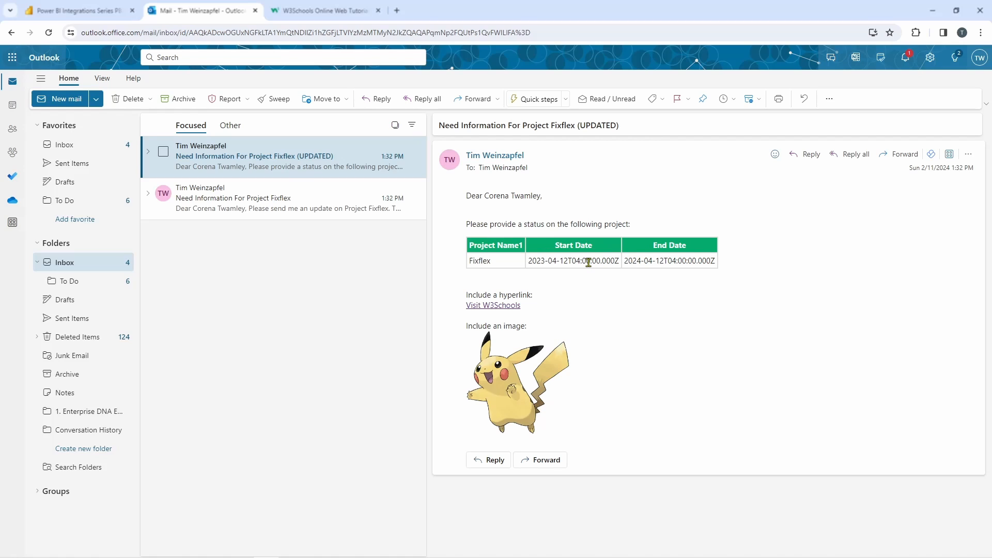
pyautogui.moveTo(548, 285)
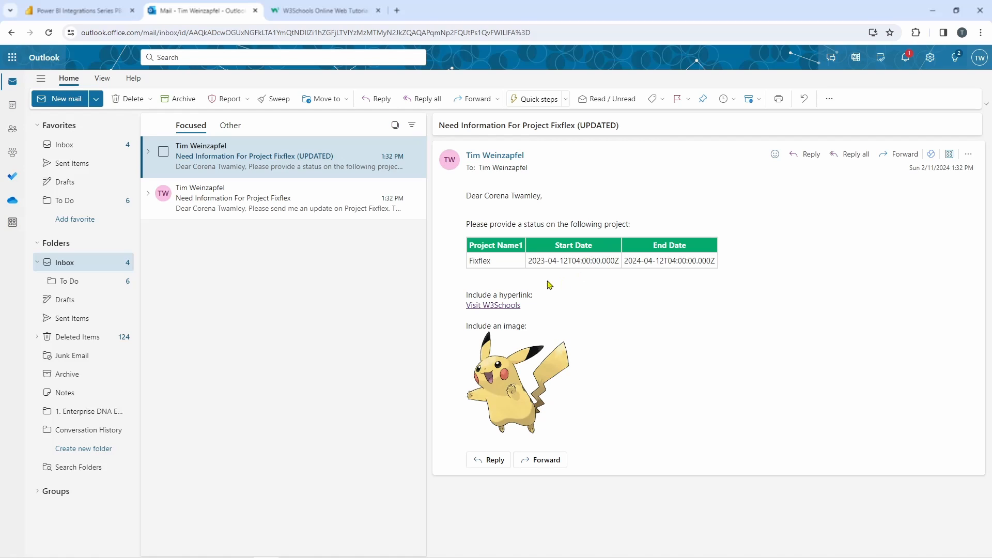
pyautogui.moveTo(493, 305)
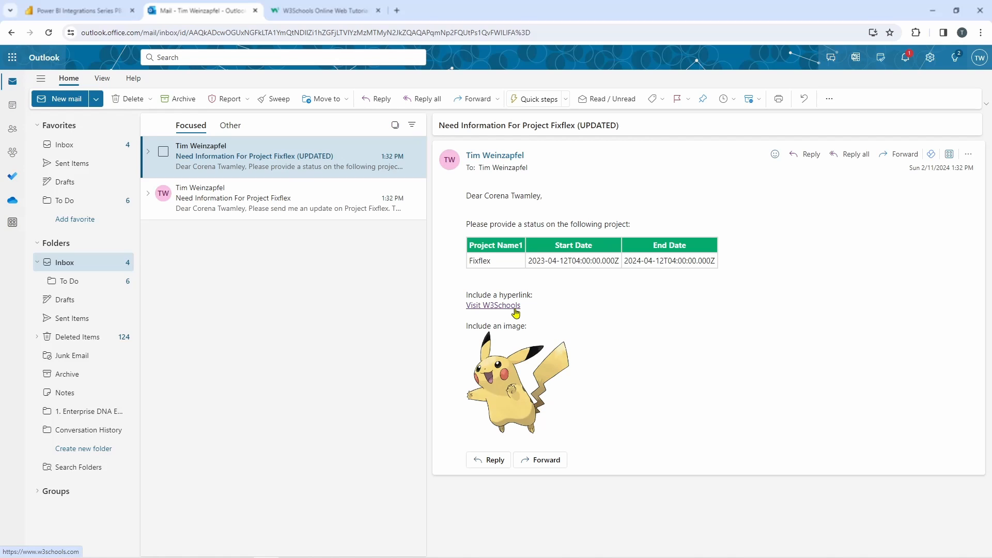
pyautogui.moveTo(523, 350)
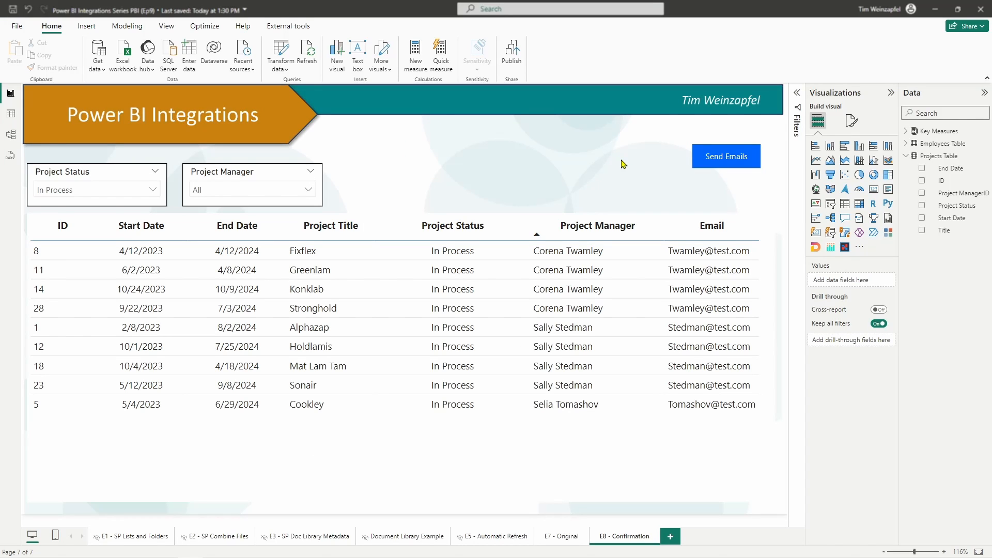
pyautogui.moveTo(678, 187)
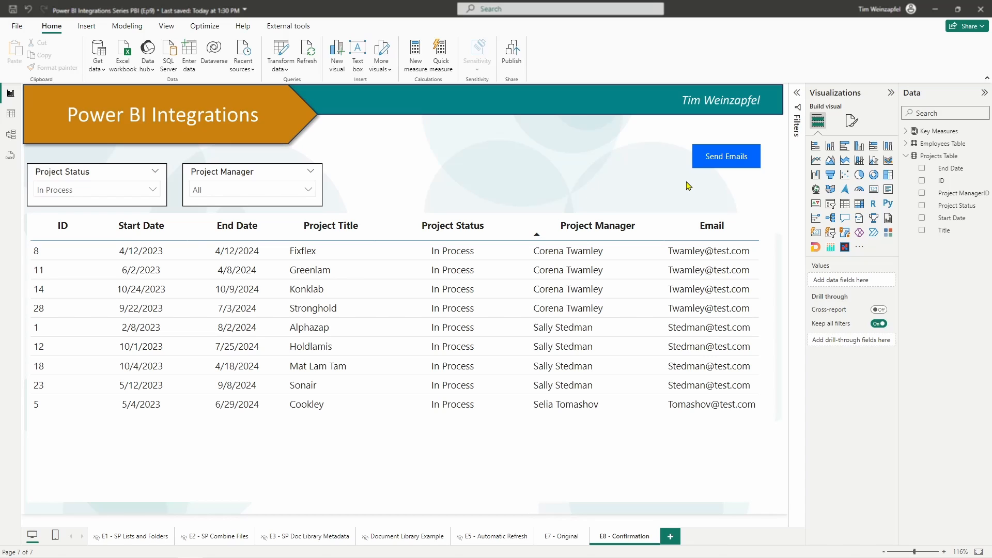
pyautogui.moveTo(726, 156)
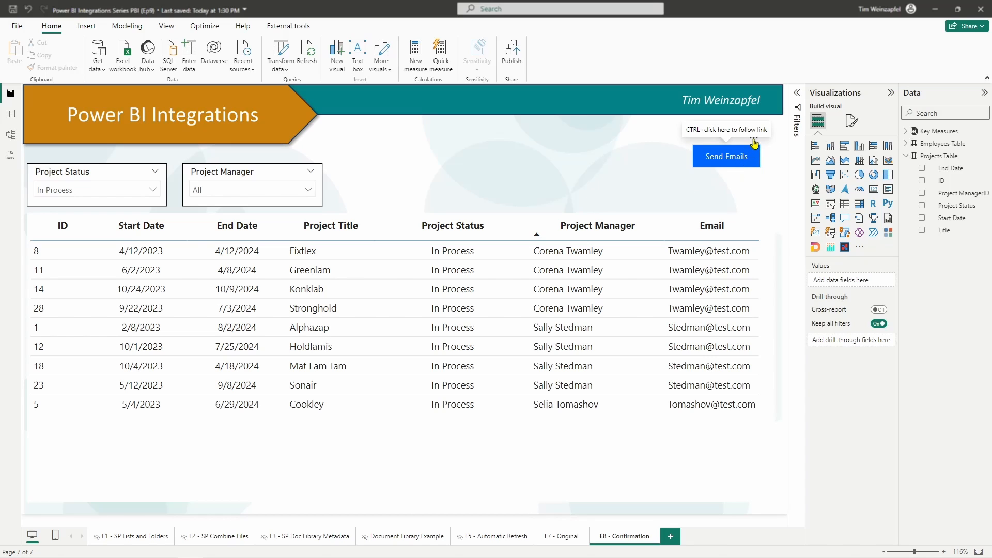
# Request emails for the 9 filtered projects, showing the 9-record confirmation prompt
pyautogui.click(725, 156)
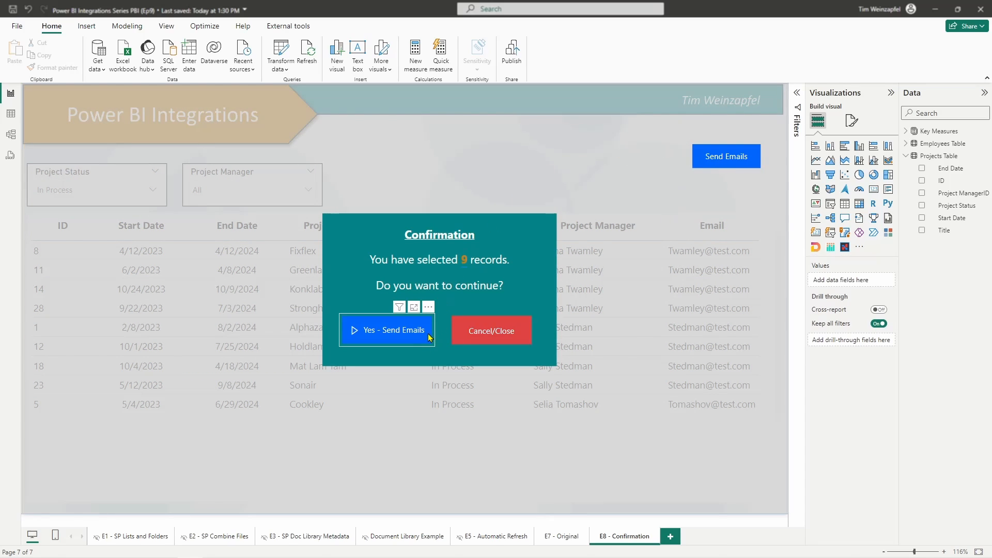
pyautogui.moveTo(378, 319)
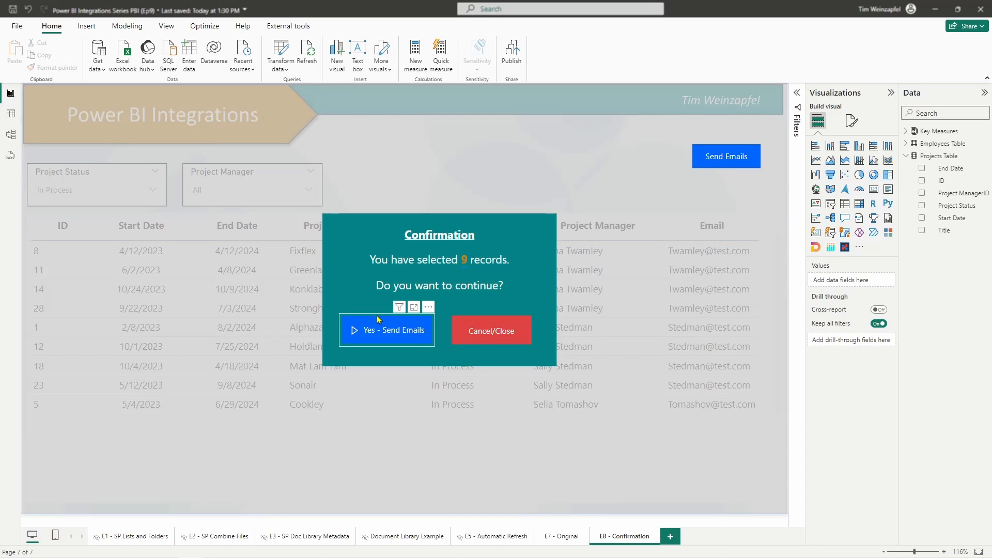
pyautogui.moveTo(419, 316)
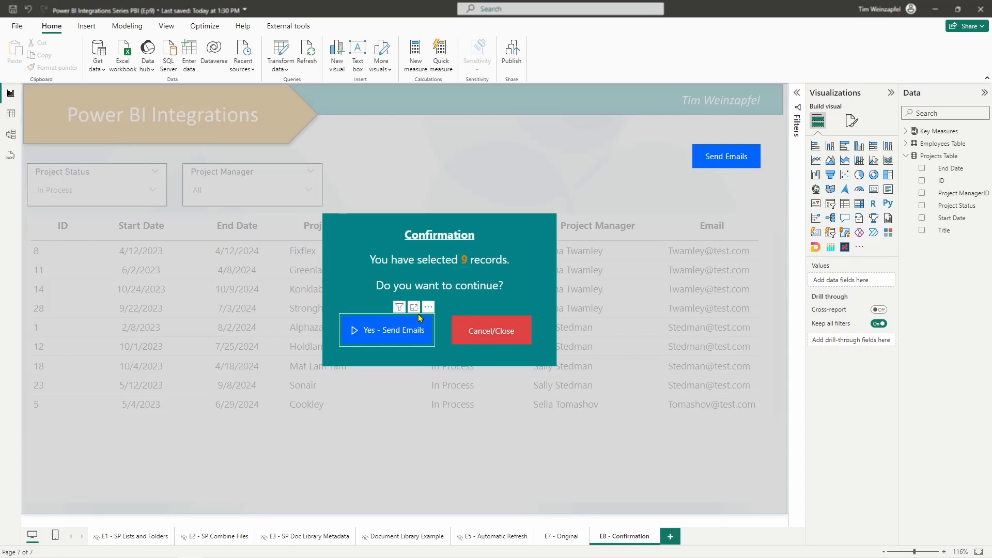
# Confirm Yes - Send Emails, bringing up the report's Power Automate flows list
pyautogui.click(386, 330)
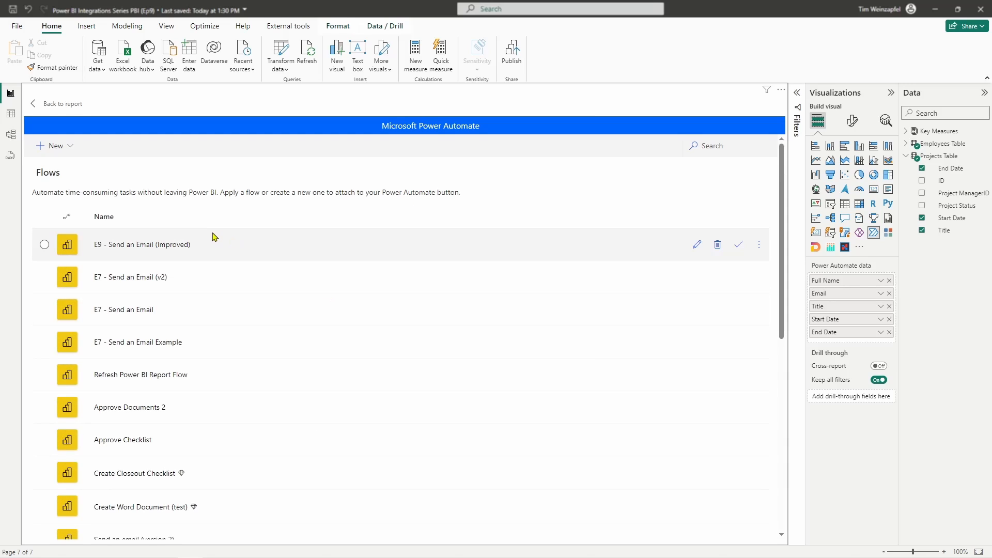
pyautogui.moveTo(559, 246)
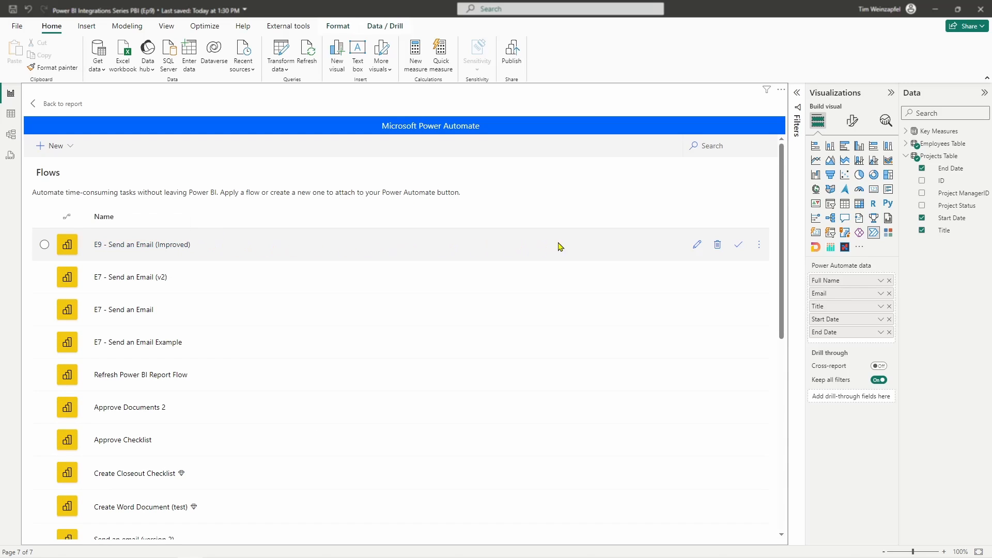
pyautogui.moveTo(696, 245)
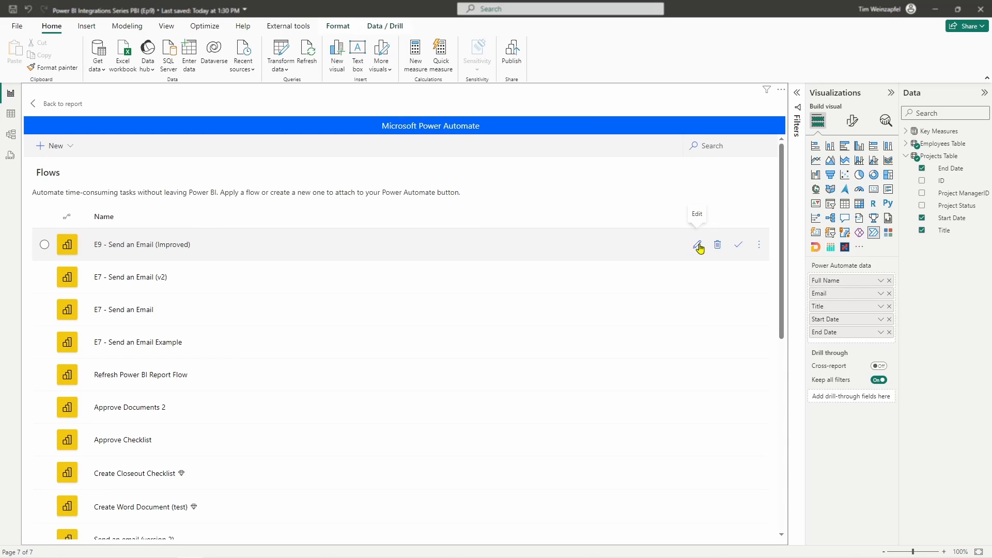
pyautogui.click(698, 244)
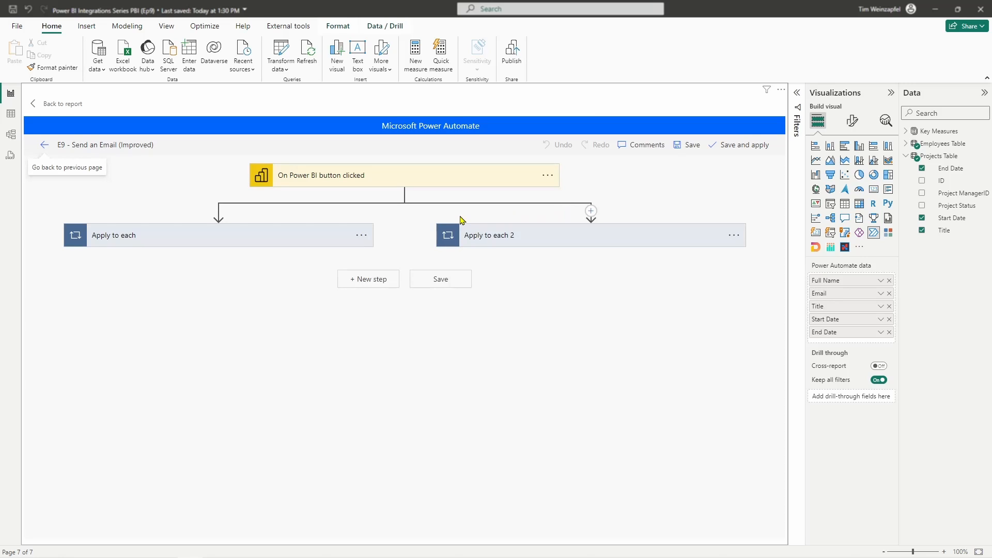
pyautogui.moveTo(271, 241)
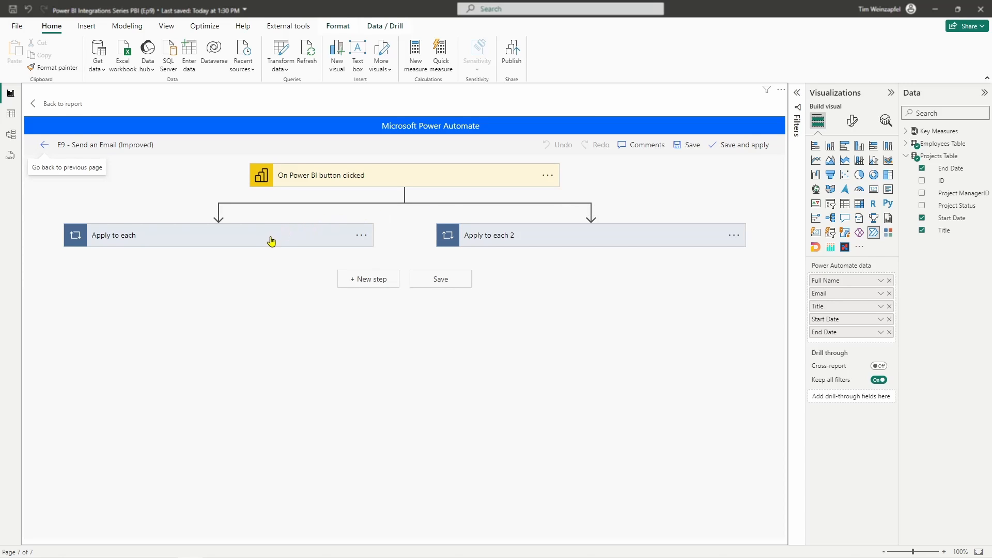
pyautogui.click(190, 235)
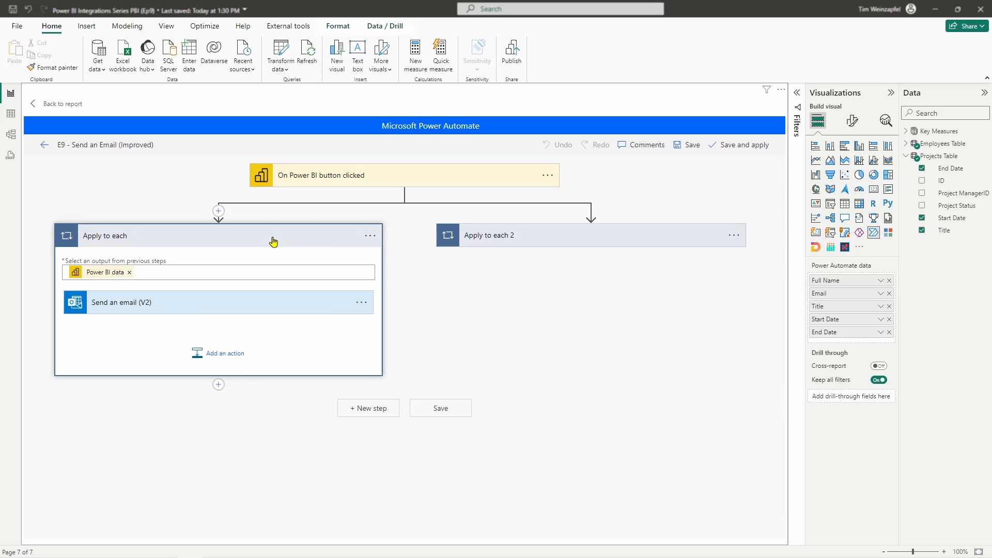
pyautogui.moveTo(236, 307)
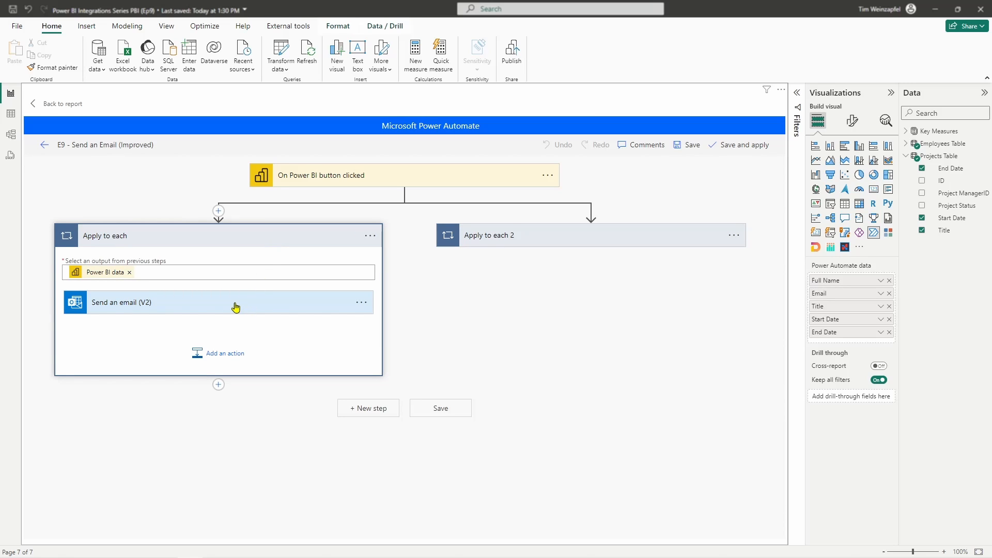
pyautogui.moveTo(163, 307)
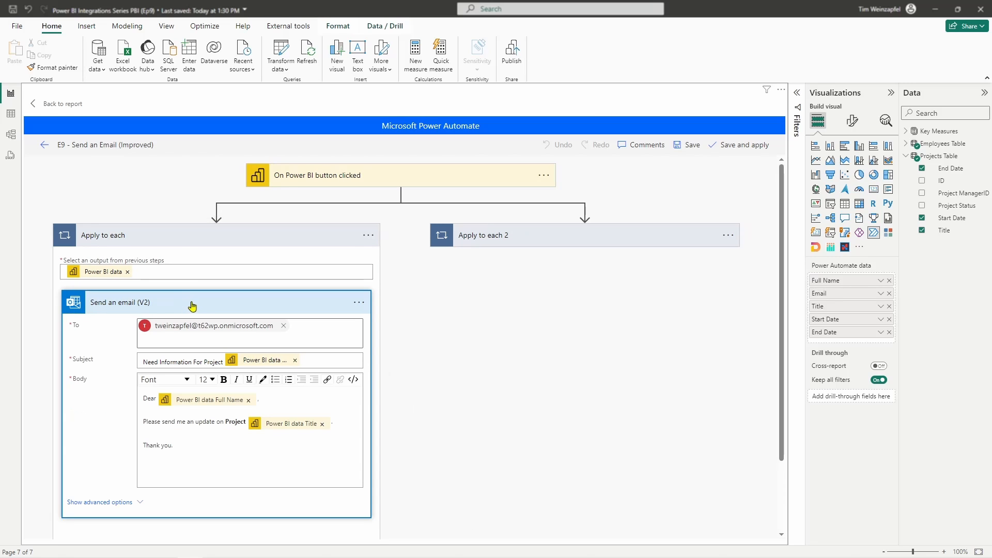
pyautogui.moveTo(268, 399)
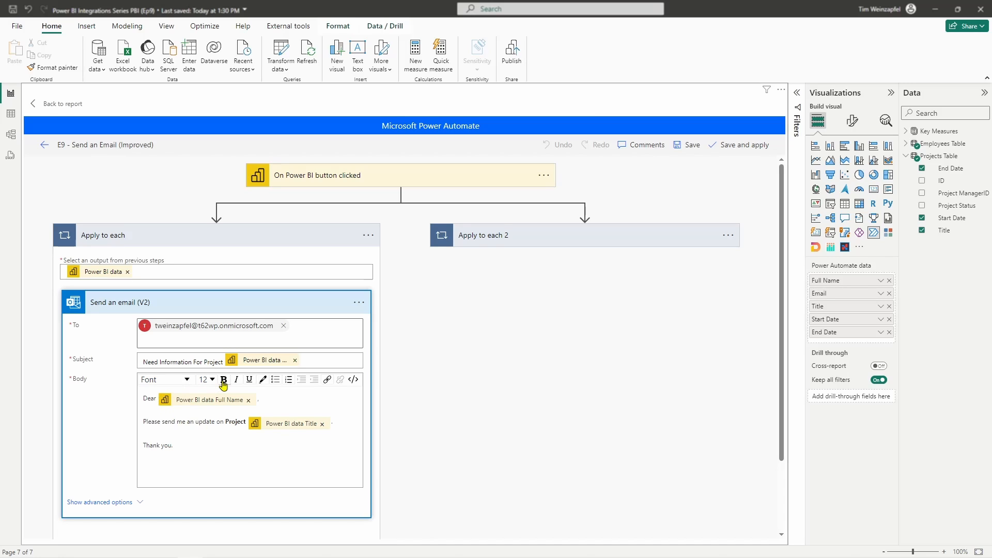
pyautogui.moveTo(223, 380)
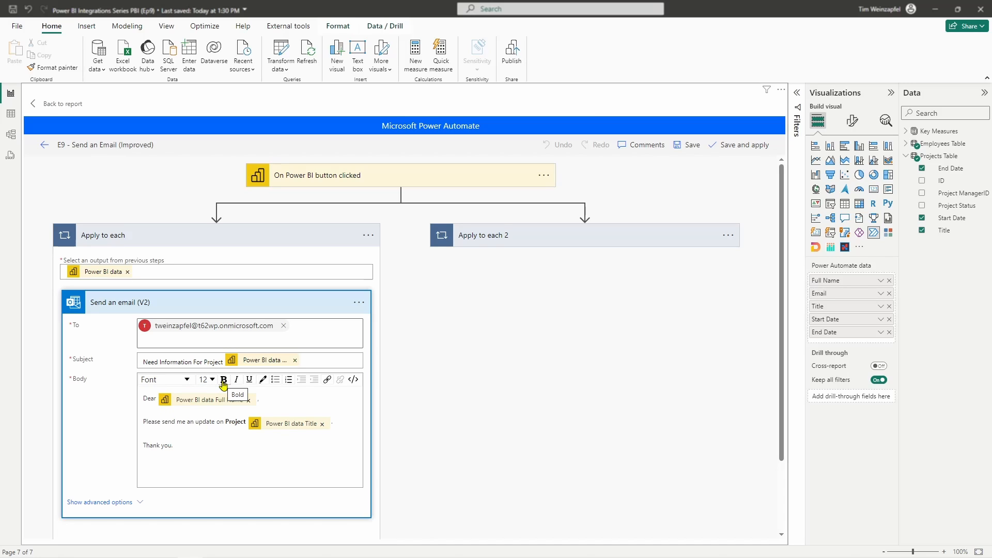
pyautogui.moveTo(328, 379)
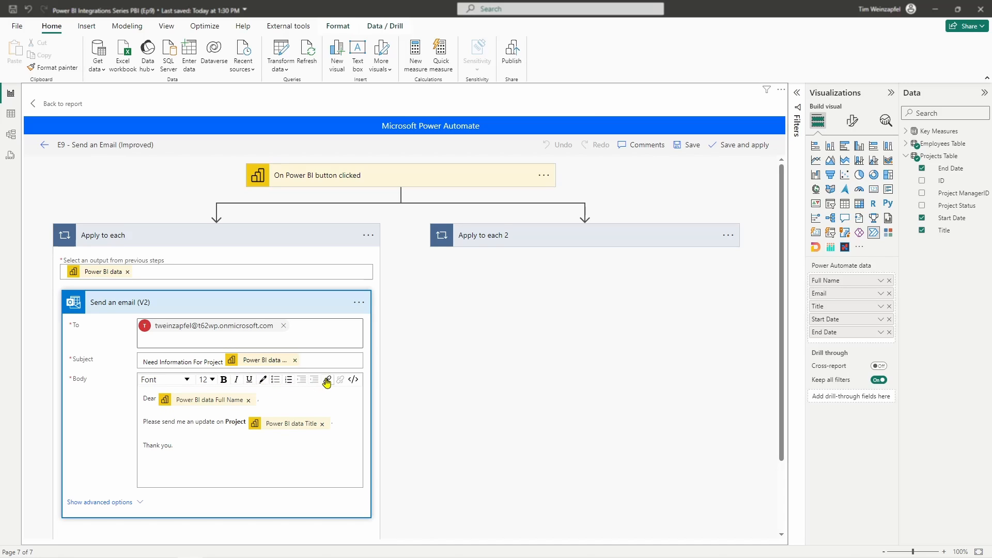
pyautogui.moveTo(328, 379)
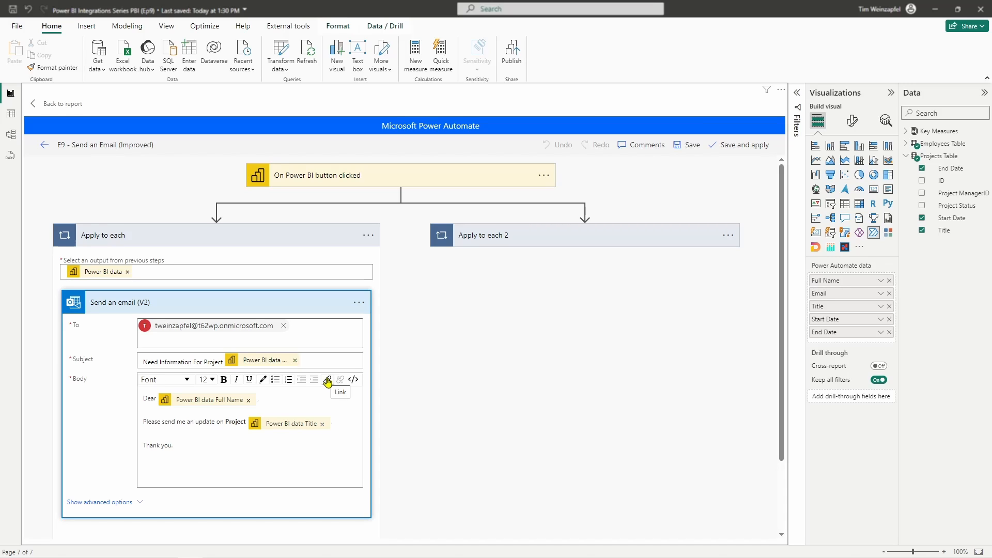
pyautogui.moveTo(394, 334)
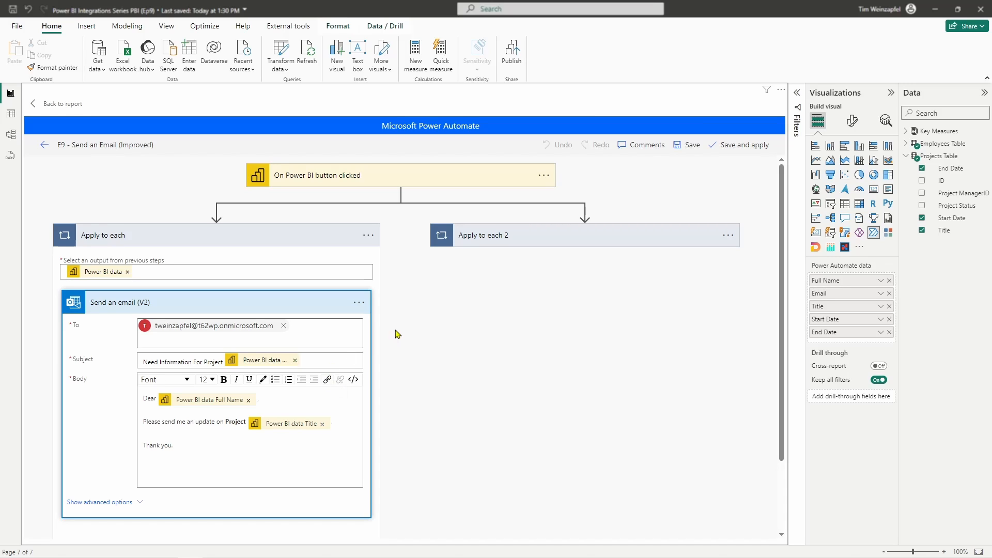
# Expand Apply to each 2 and Send an email (V2) 2, comparing the first body in code and formatted view
pyautogui.click(483, 235)
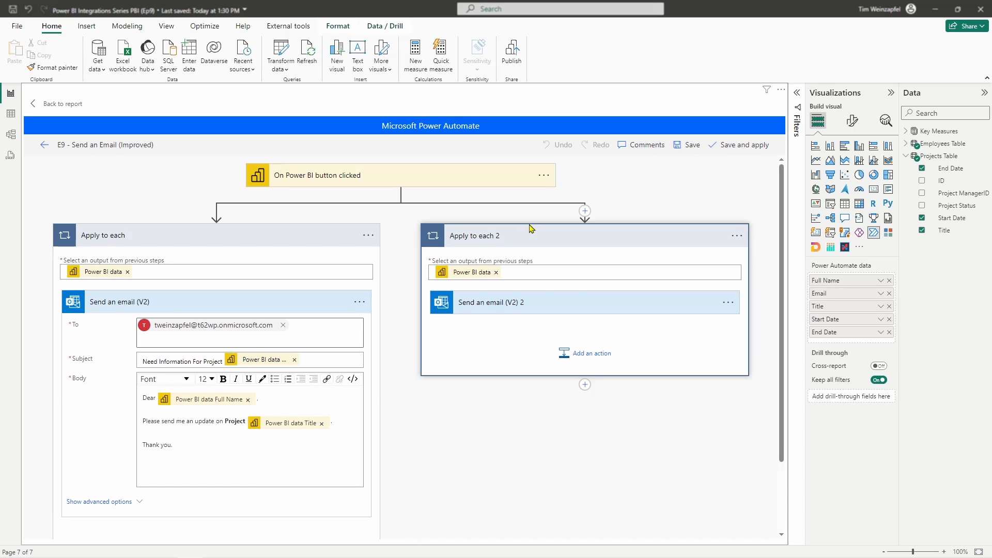
pyautogui.moveTo(547, 291)
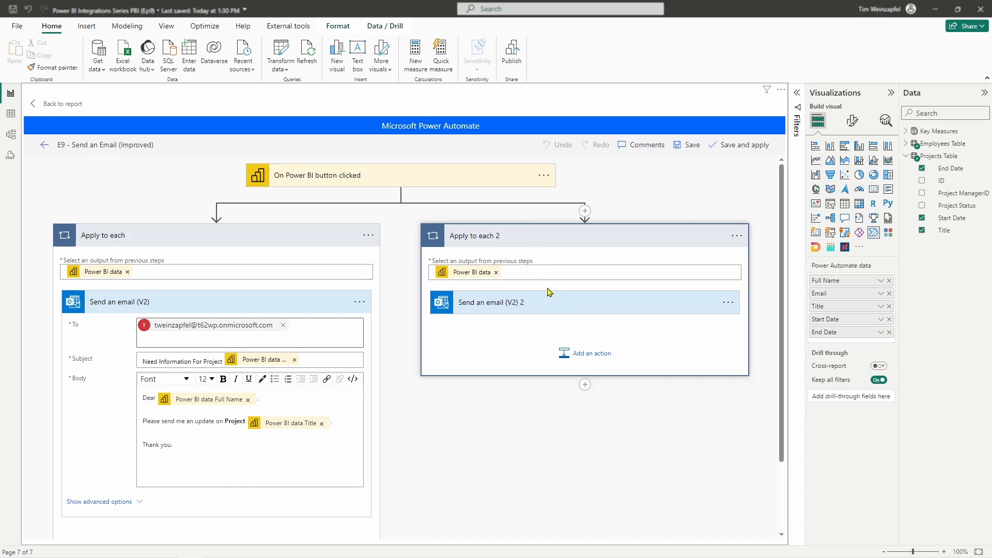
pyautogui.click(492, 301)
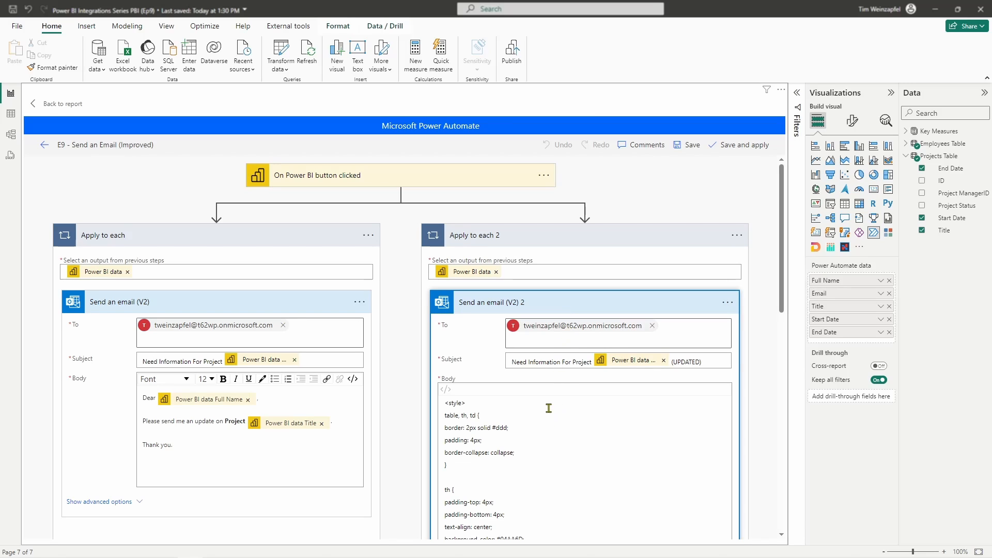
pyautogui.moveTo(457, 454)
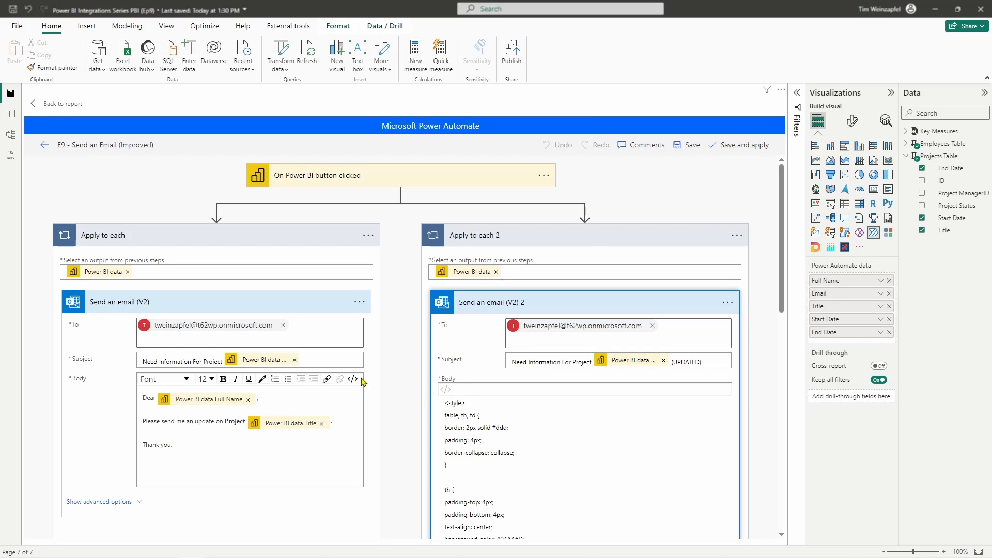
pyautogui.moveTo(354, 379)
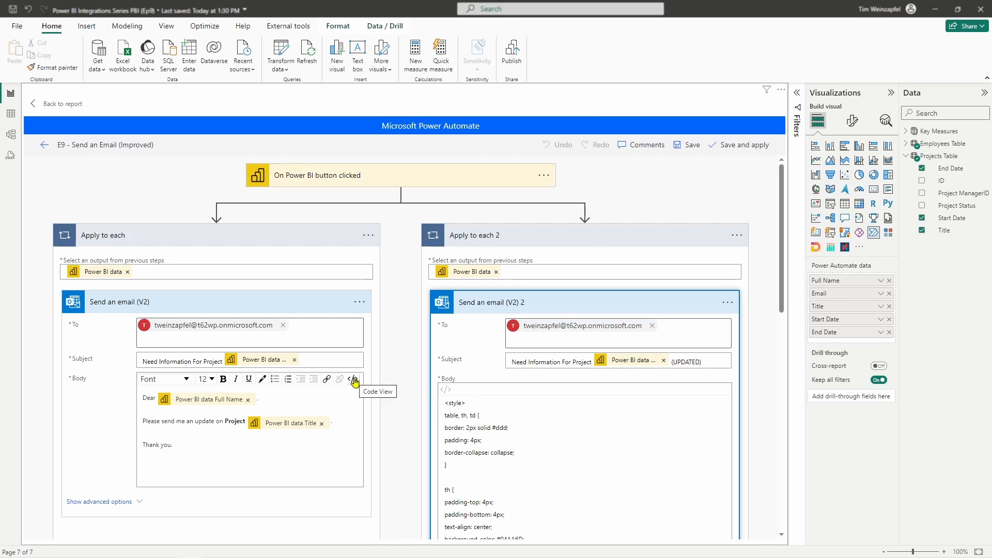
pyautogui.click(354, 378)
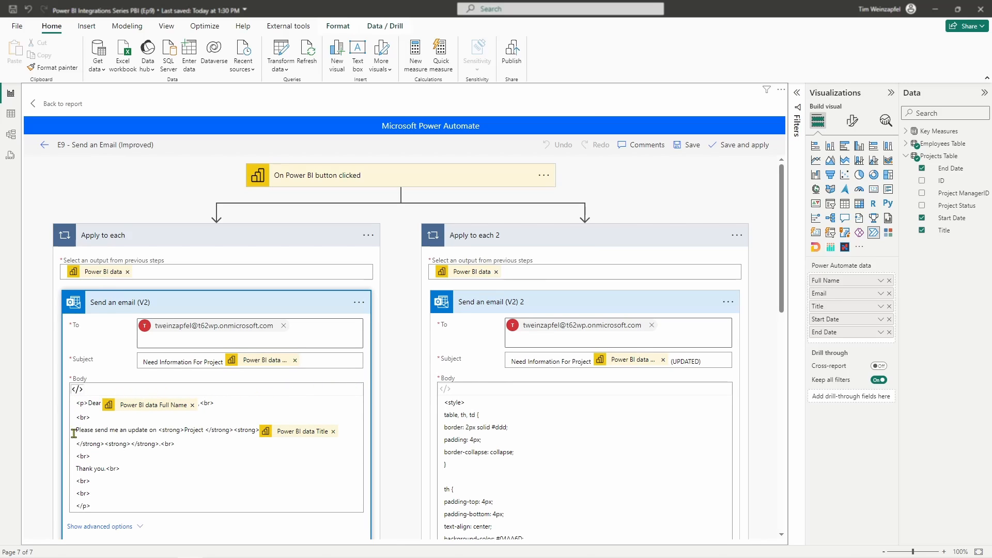
pyautogui.moveTo(91, 494)
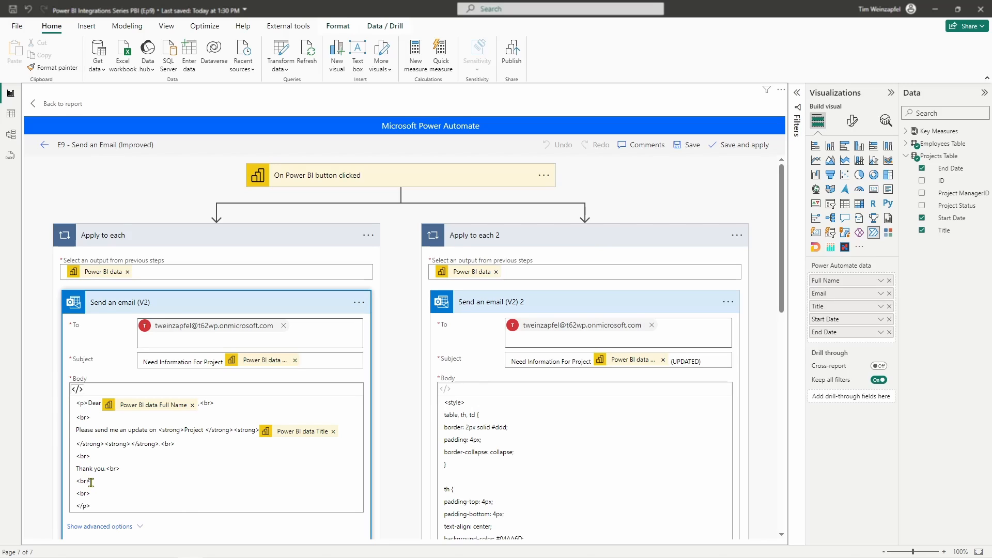
pyautogui.moveTo(77, 390)
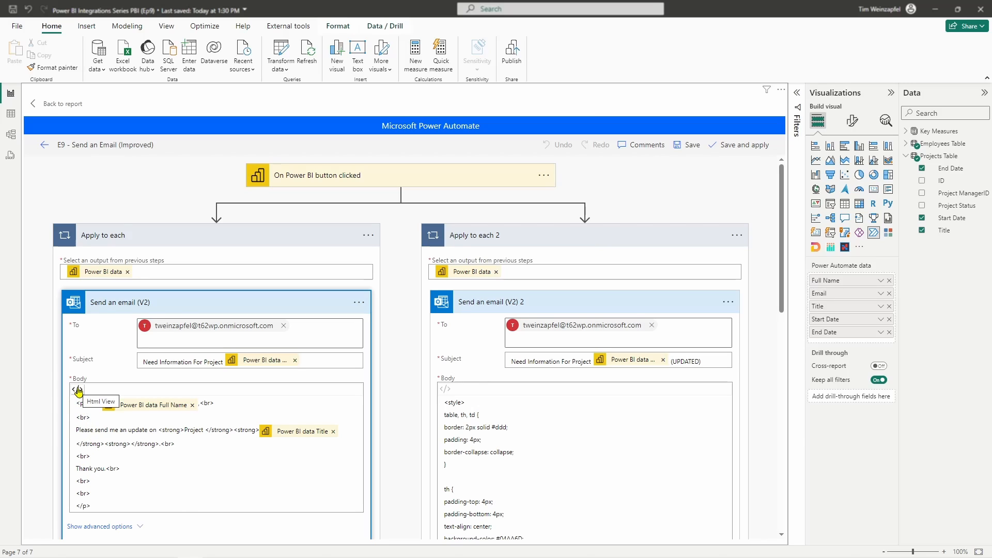
pyautogui.click(77, 389)
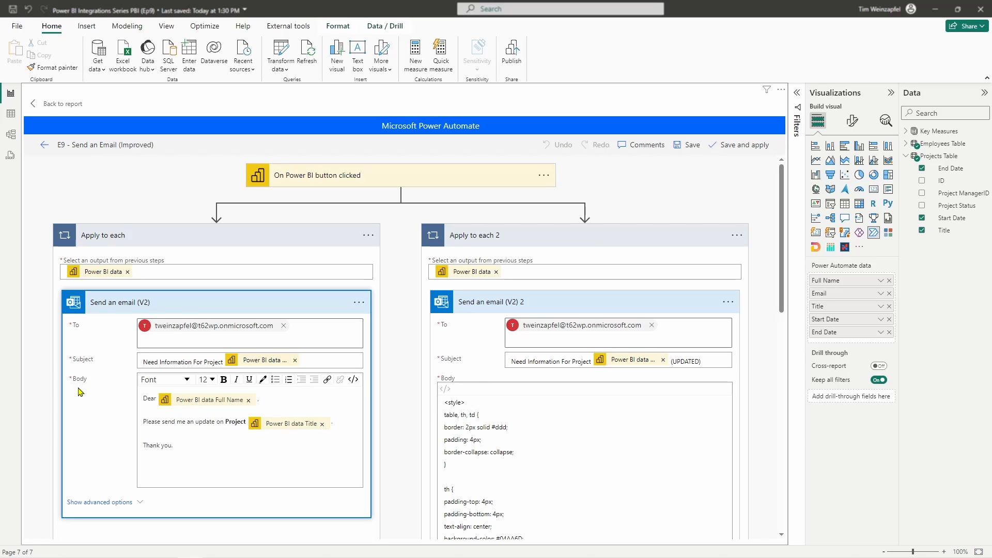
pyautogui.moveTo(345, 393)
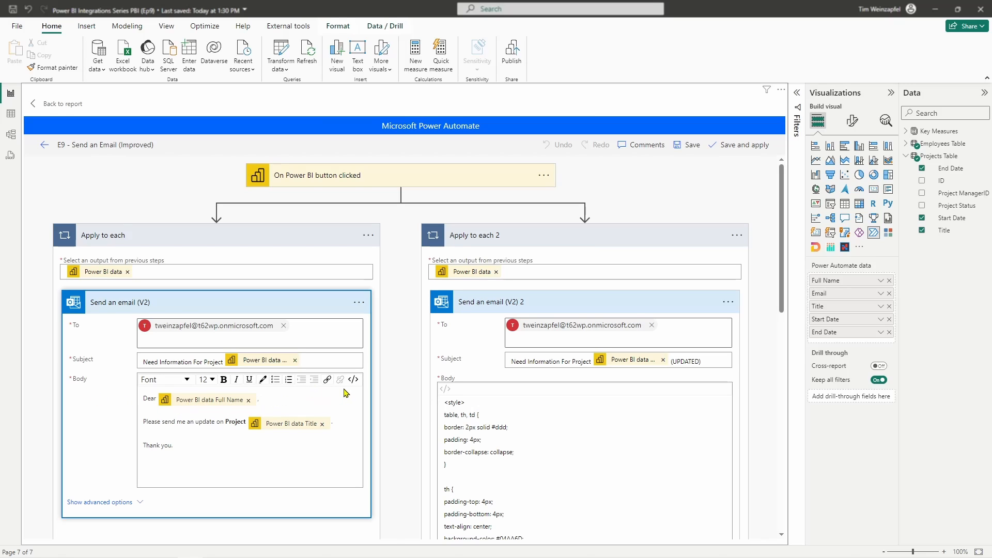
pyautogui.moveTo(353, 379)
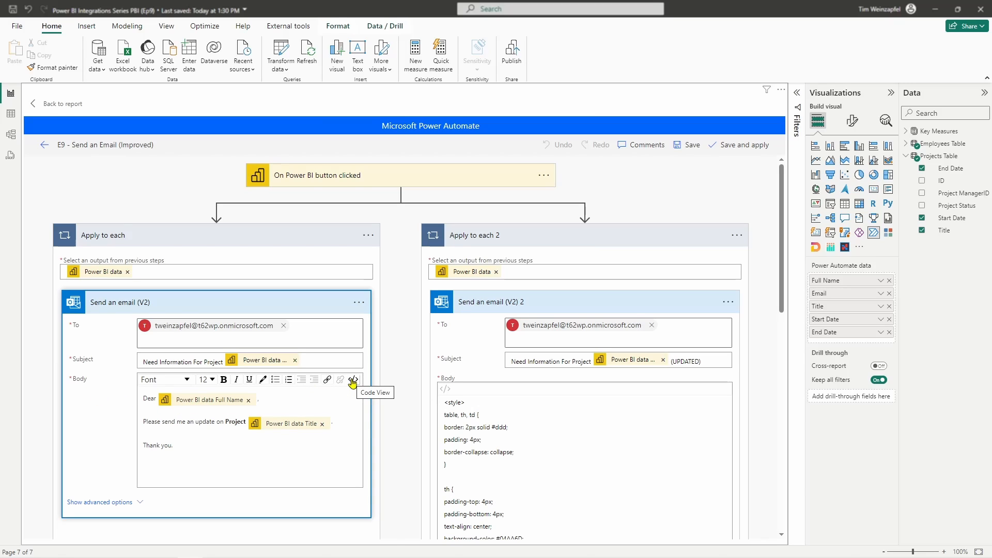
pyautogui.moveTo(522, 342)
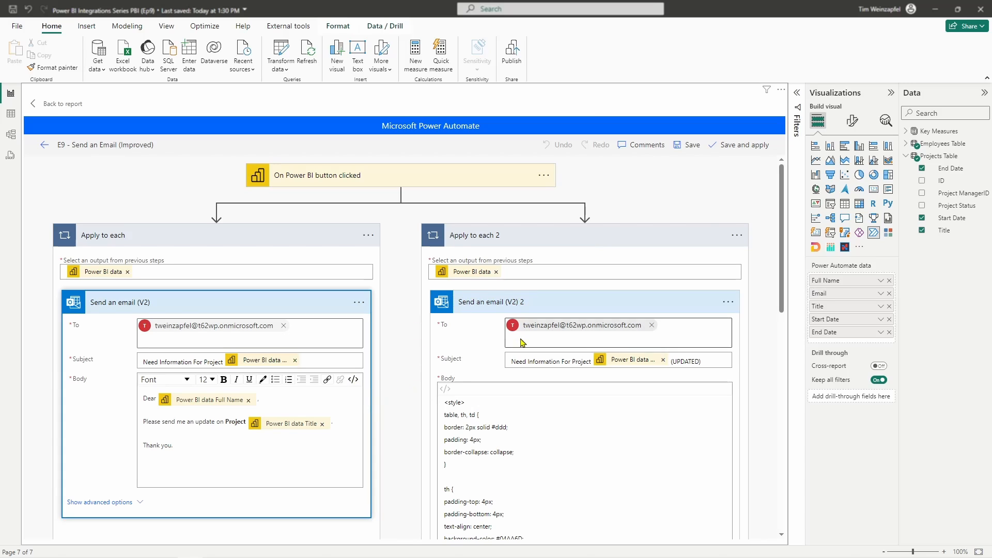
# Leave the first email body as raw HTML beside the second body's CSS style and greeting code
pyautogui.click(353, 379)
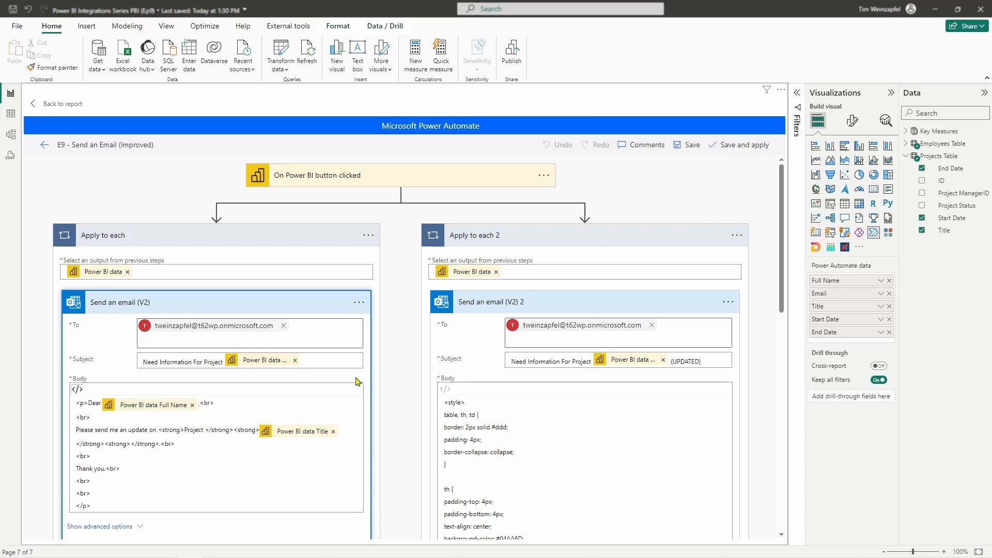
pyautogui.moveTo(517, 404)
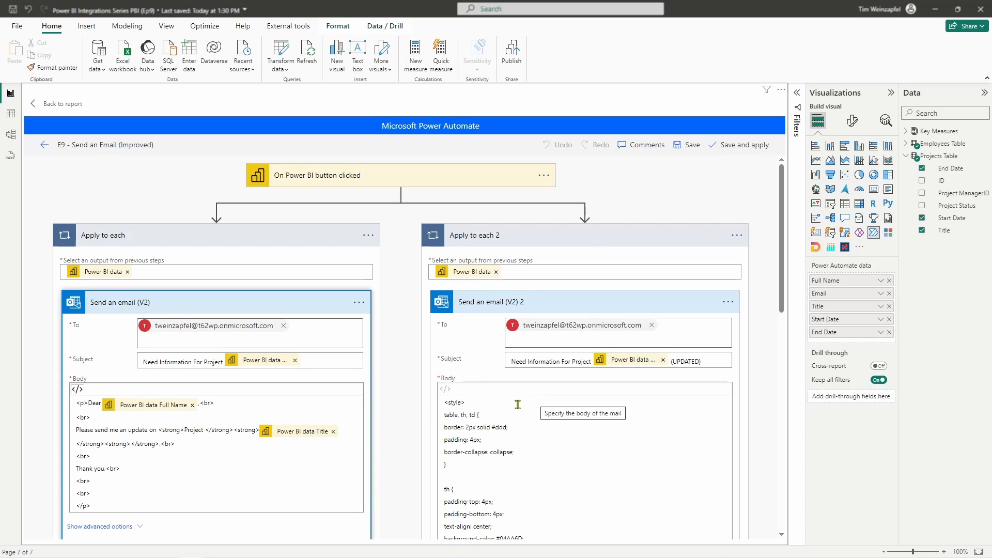
pyautogui.moveTo(493, 405)
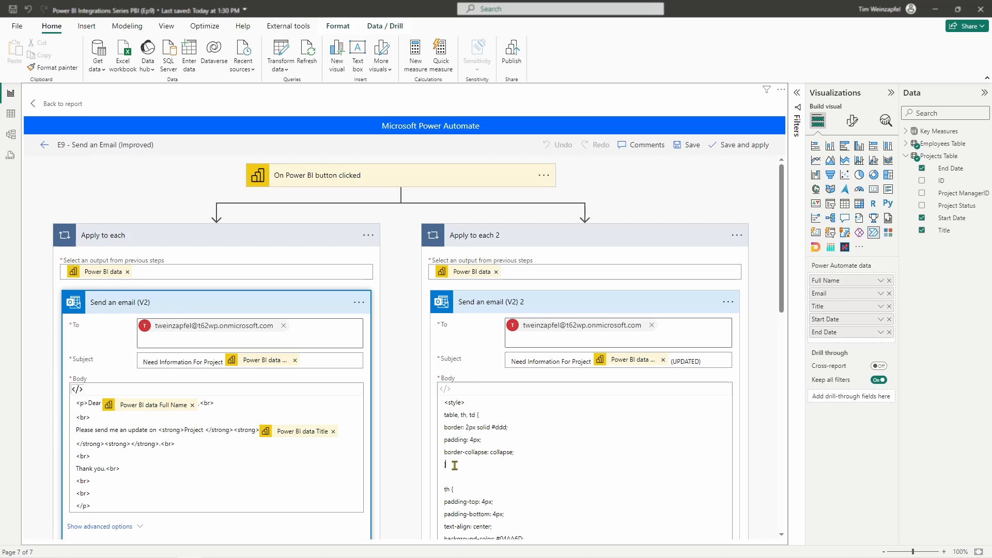
pyautogui.click(450, 464)
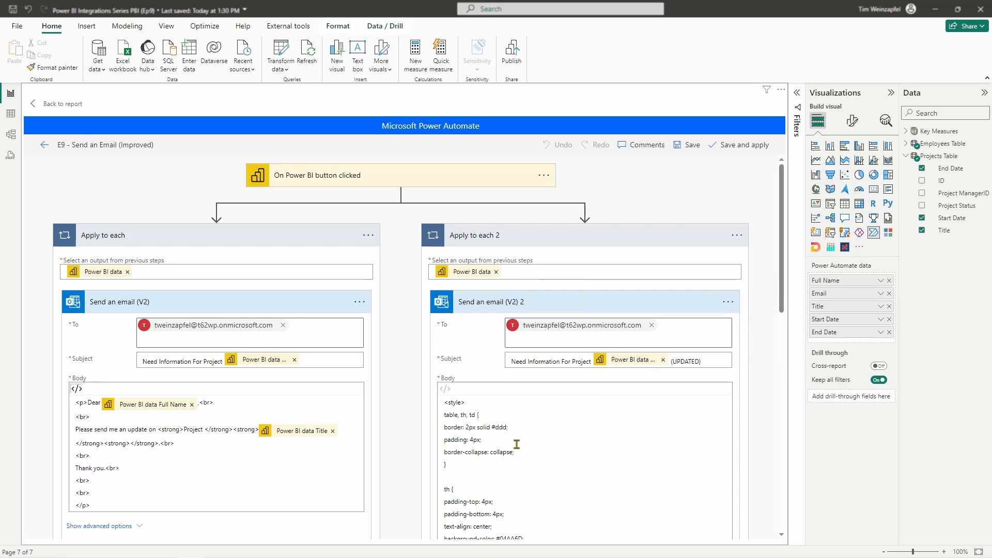
pyautogui.scroll(-3)
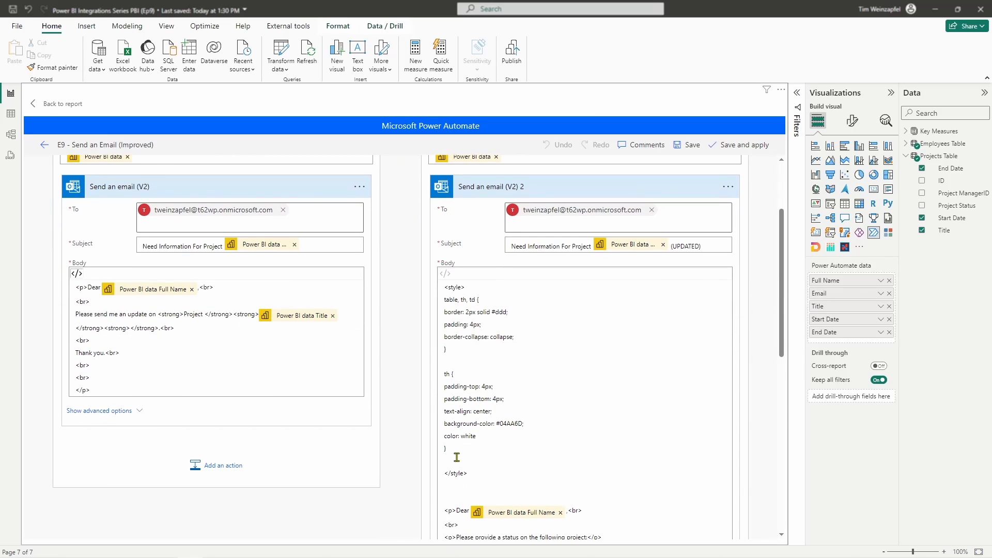
pyautogui.moveTo(455, 446)
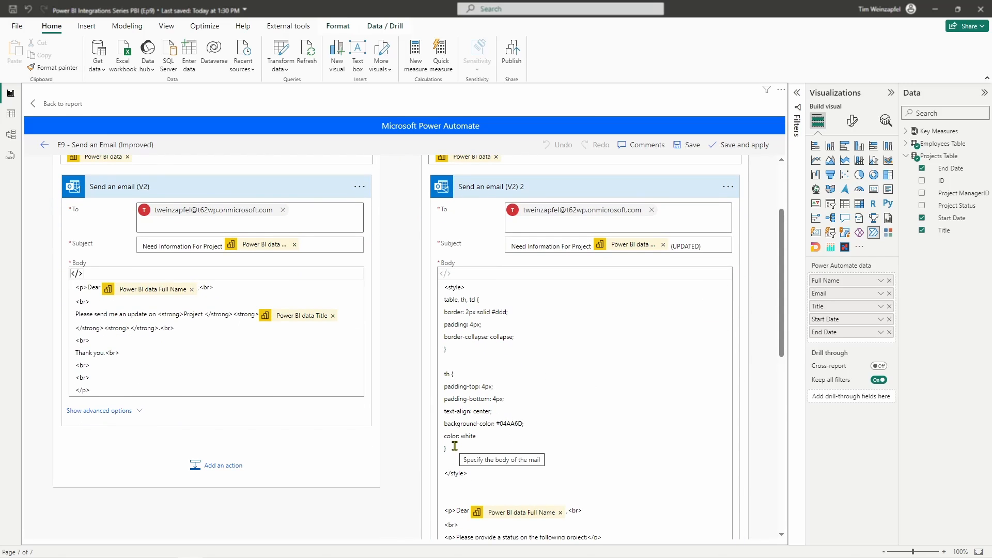
pyautogui.moveTo(450, 306)
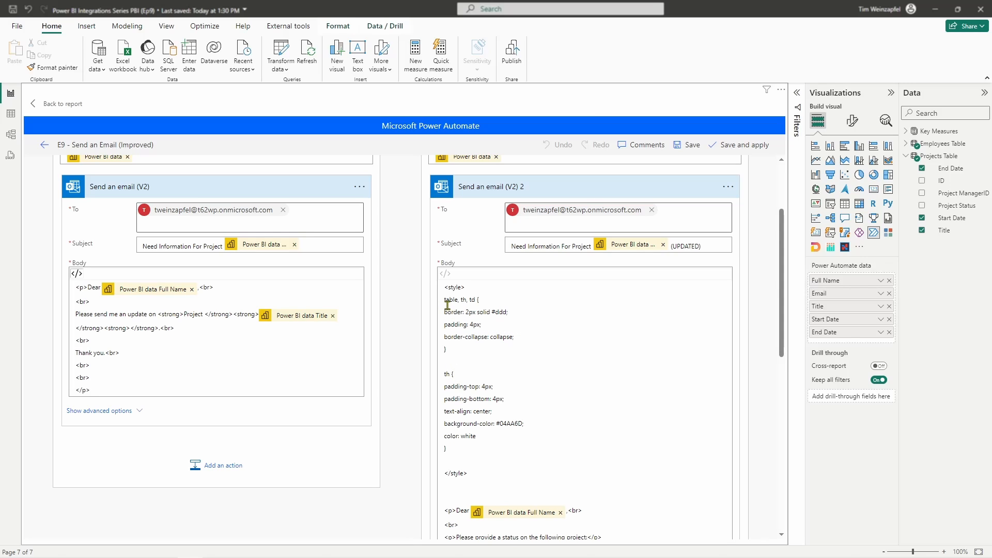
pyautogui.moveTo(456, 310)
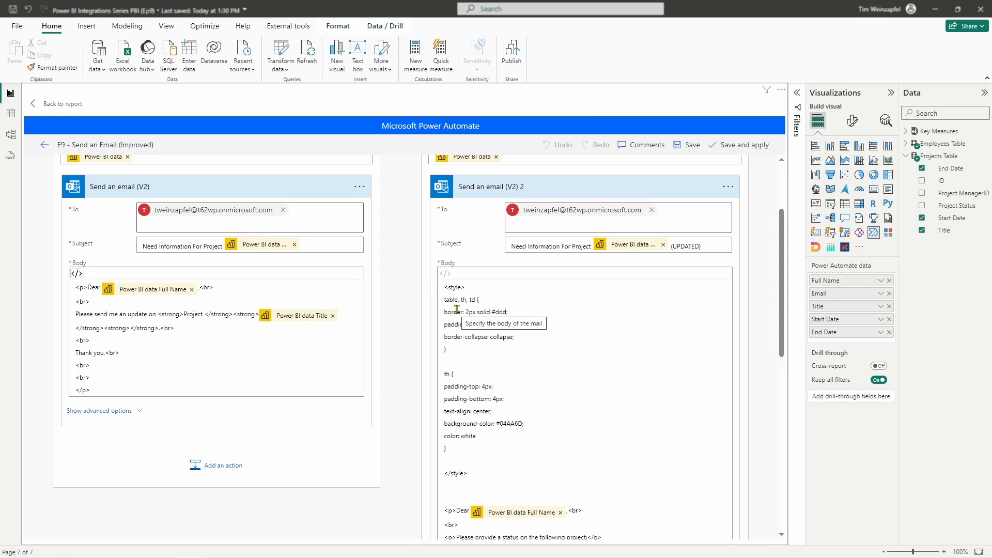
pyautogui.moveTo(551, 371)
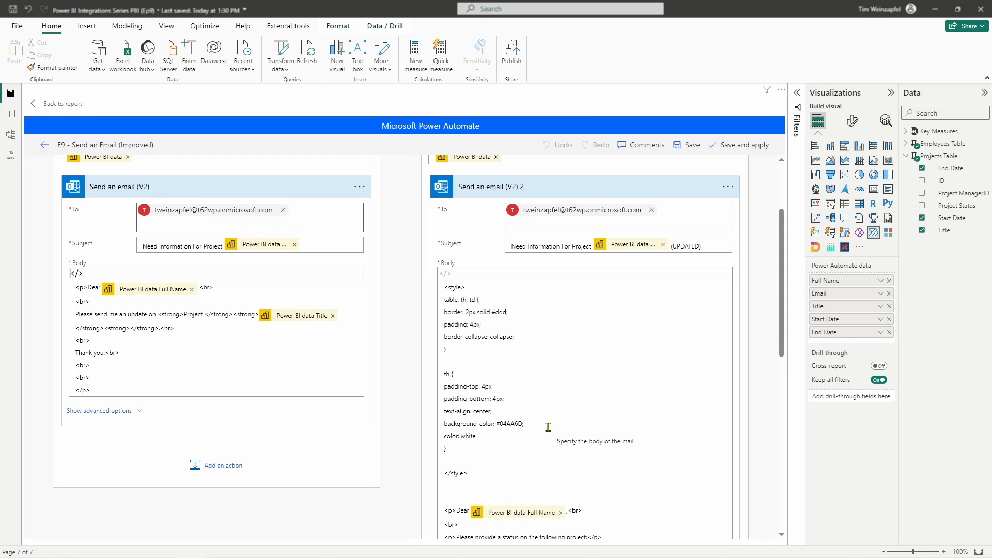
pyautogui.scroll(-3)
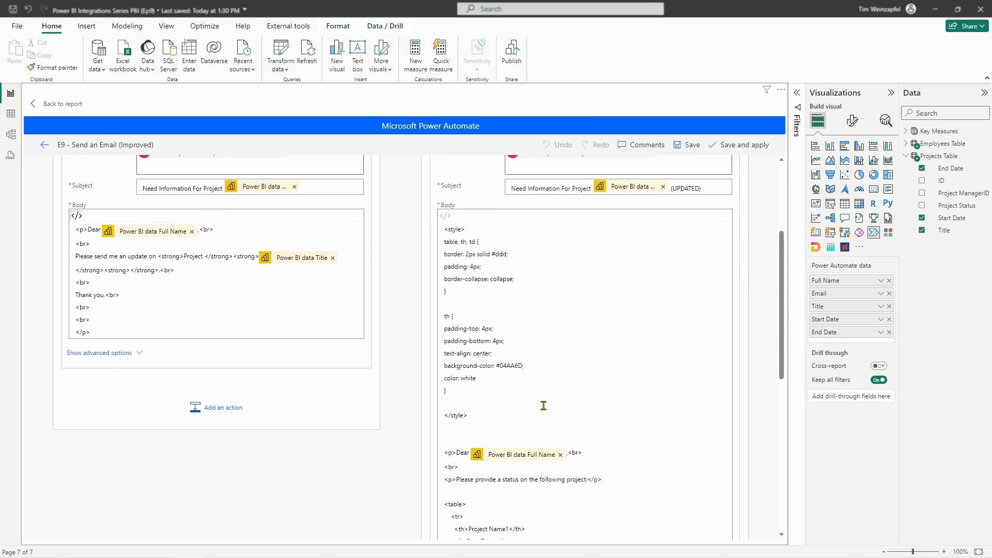
pyautogui.scroll(-3)
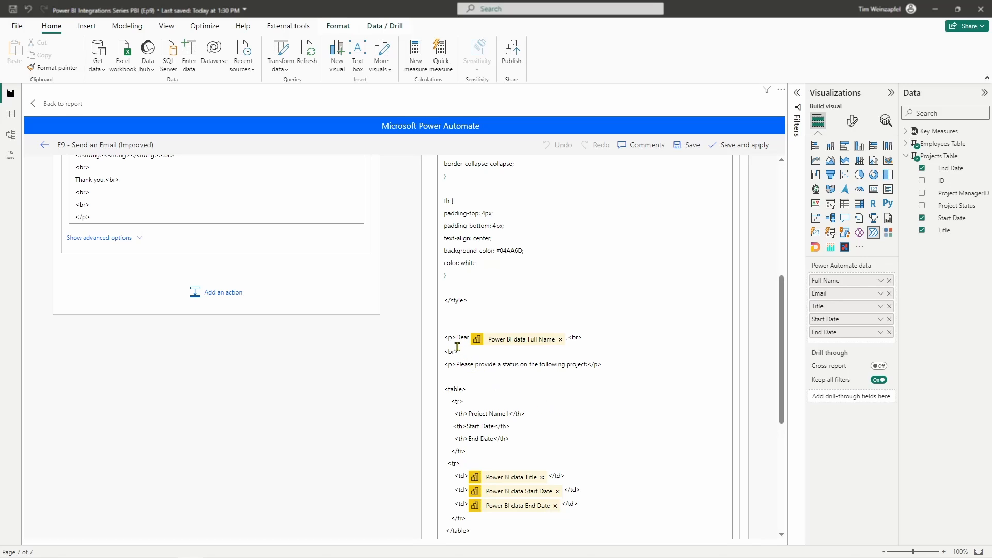
pyautogui.moveTo(478, 388)
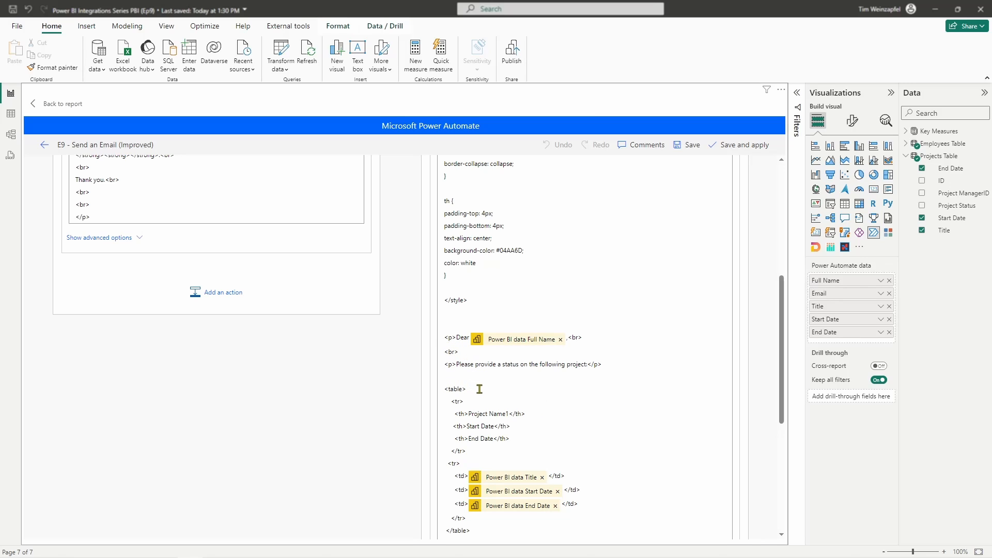
pyautogui.moveTo(495, 491)
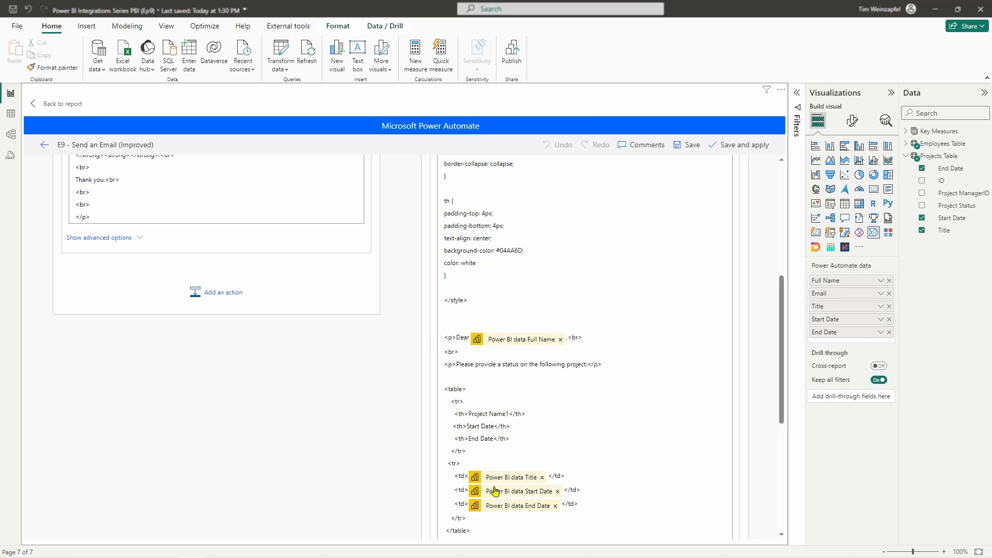
pyautogui.moveTo(486, 526)
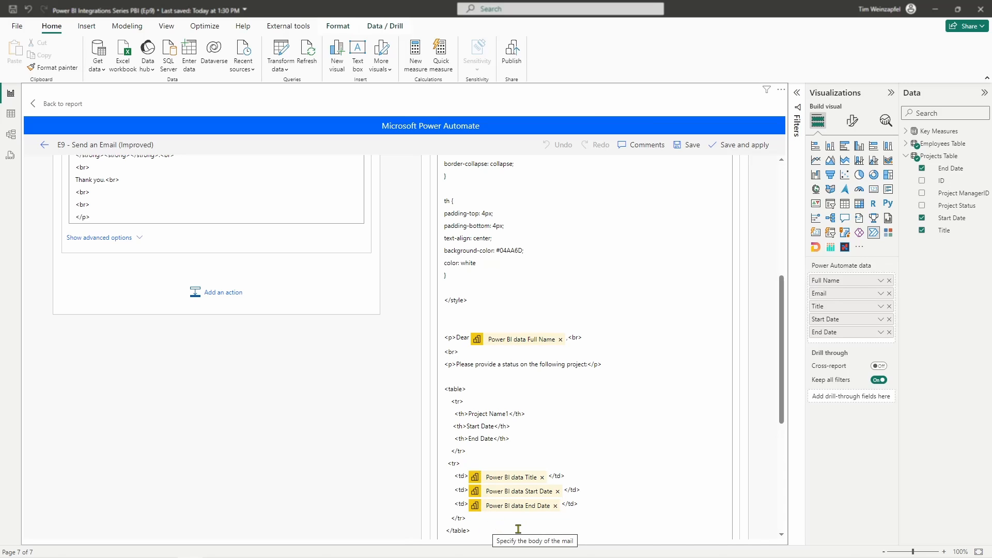
pyautogui.moveTo(612, 512)
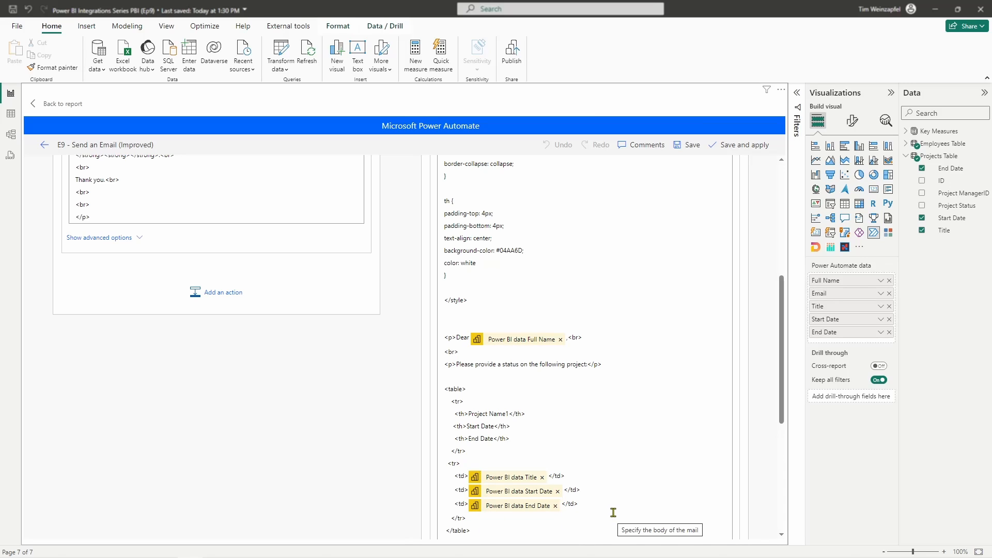
pyautogui.scroll(-3)
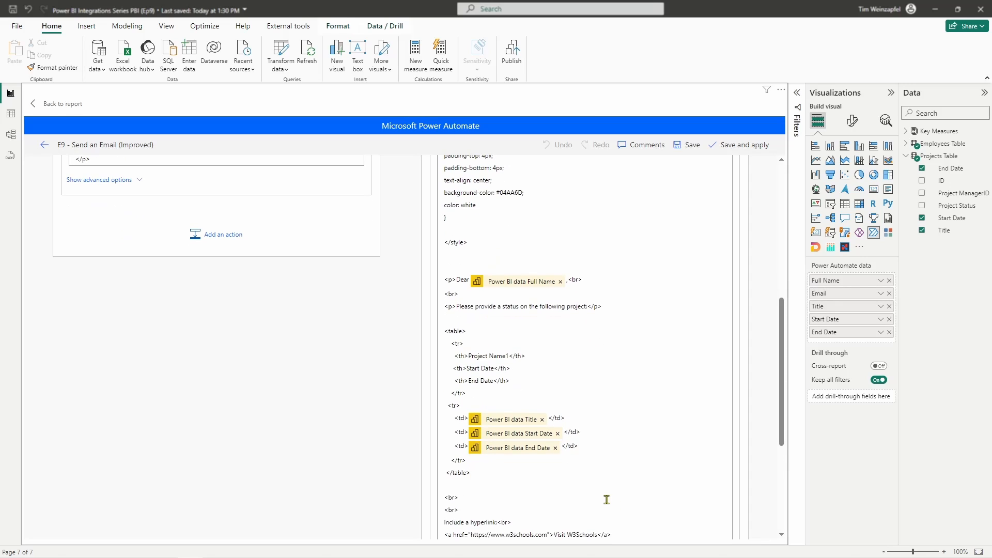
pyautogui.scroll(-3)
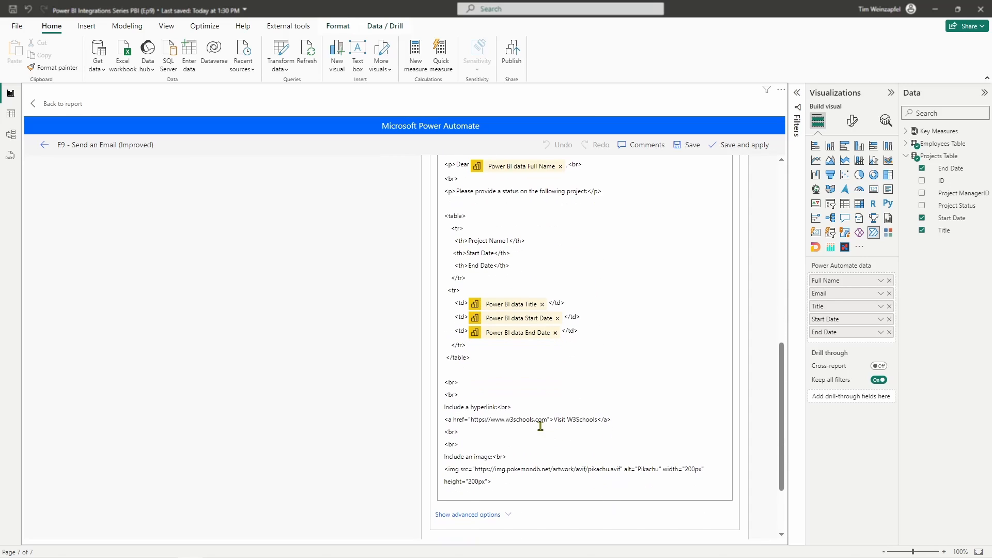
pyautogui.moveTo(446, 420)
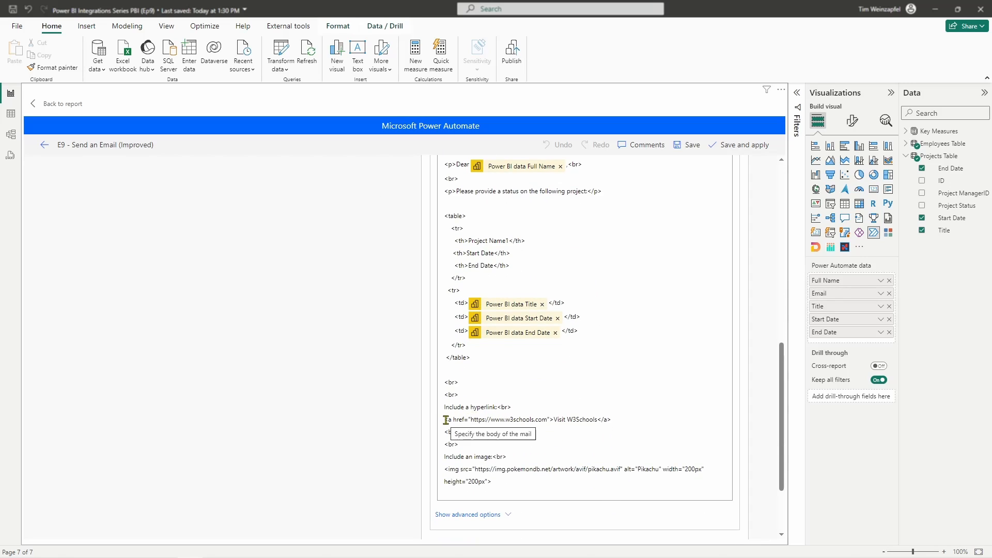
pyautogui.moveTo(438, 466)
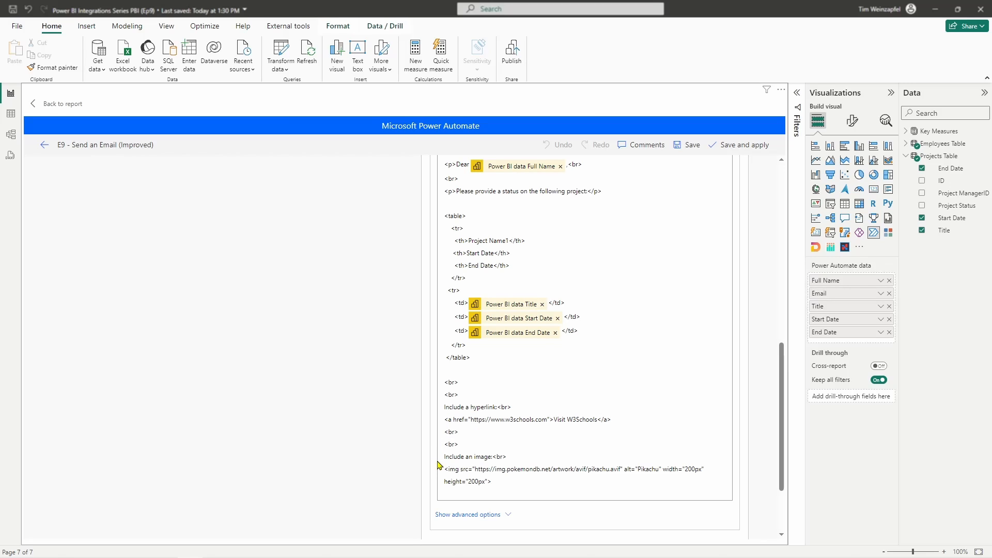
pyautogui.moveTo(442, 461)
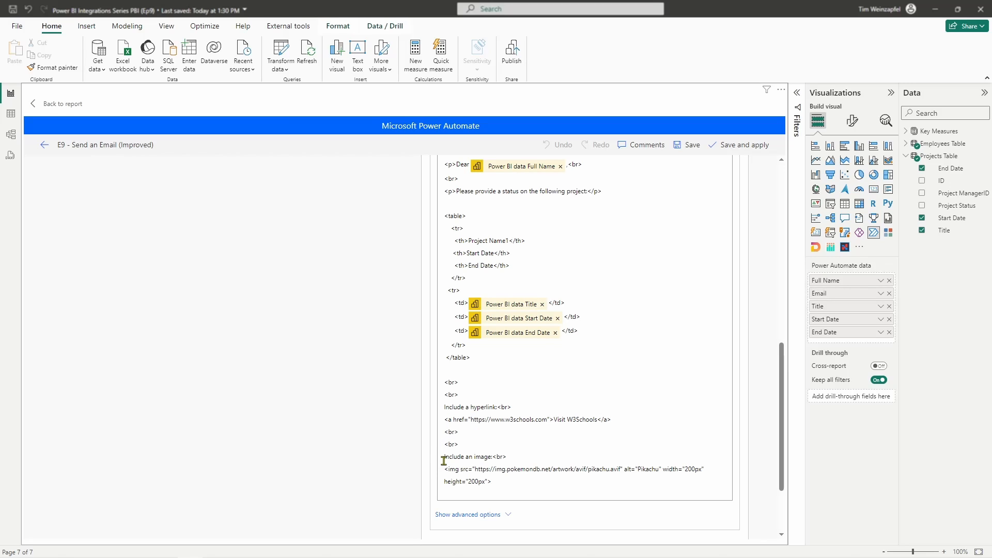
pyautogui.moveTo(450, 467)
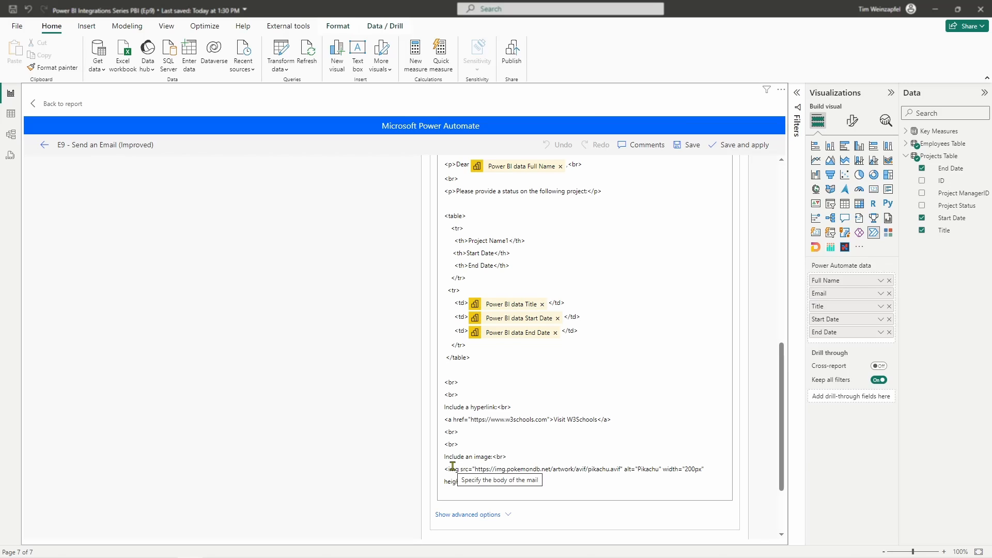
pyautogui.moveTo(555, 377)
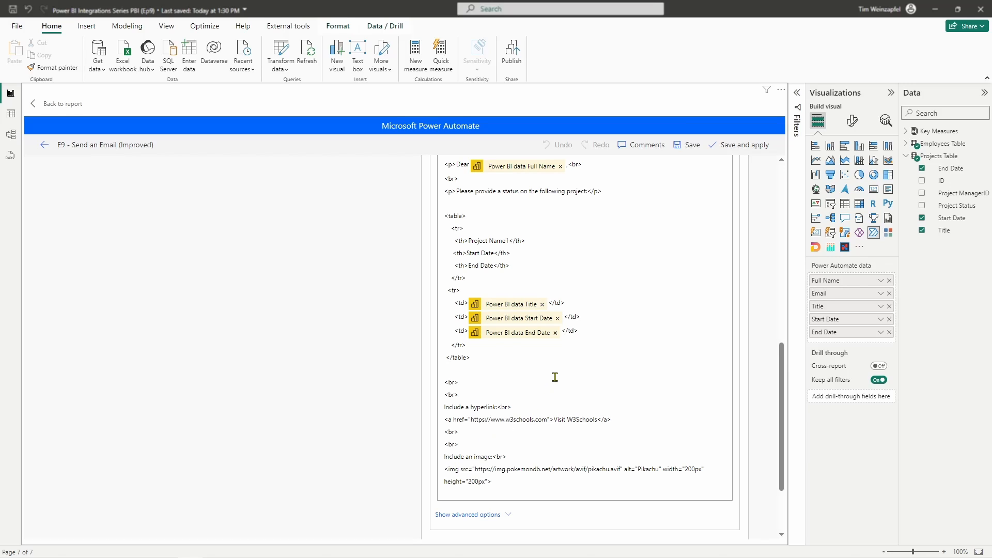
pyautogui.moveTo(576, 379)
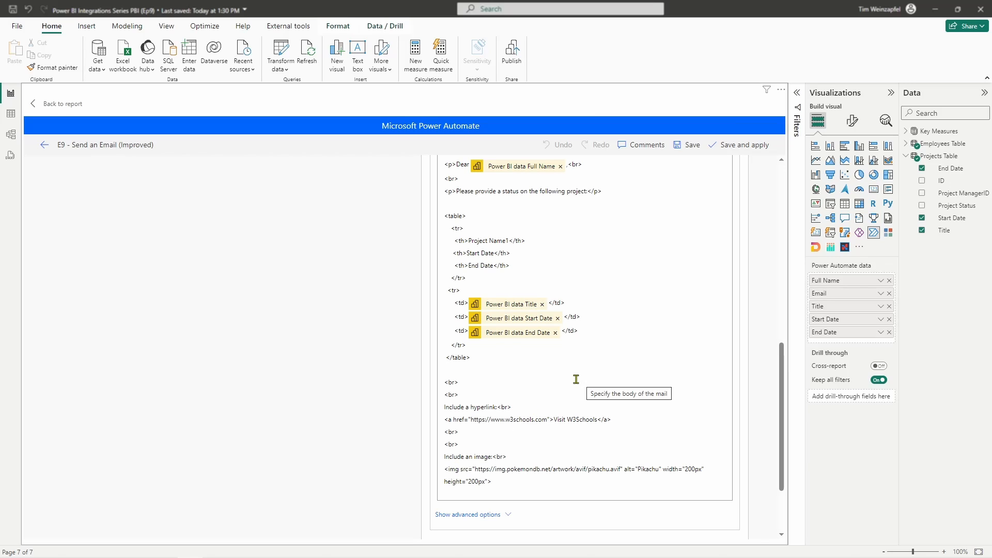
# Scroll back up so both email action bodies are visible in the flow editor
pyautogui.scroll(3)
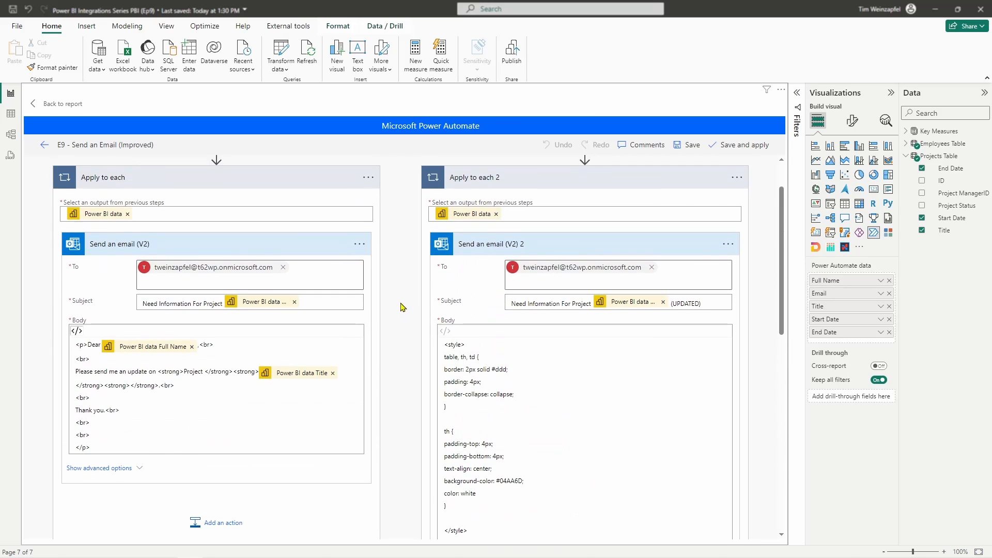
pyautogui.moveTo(312, 327)
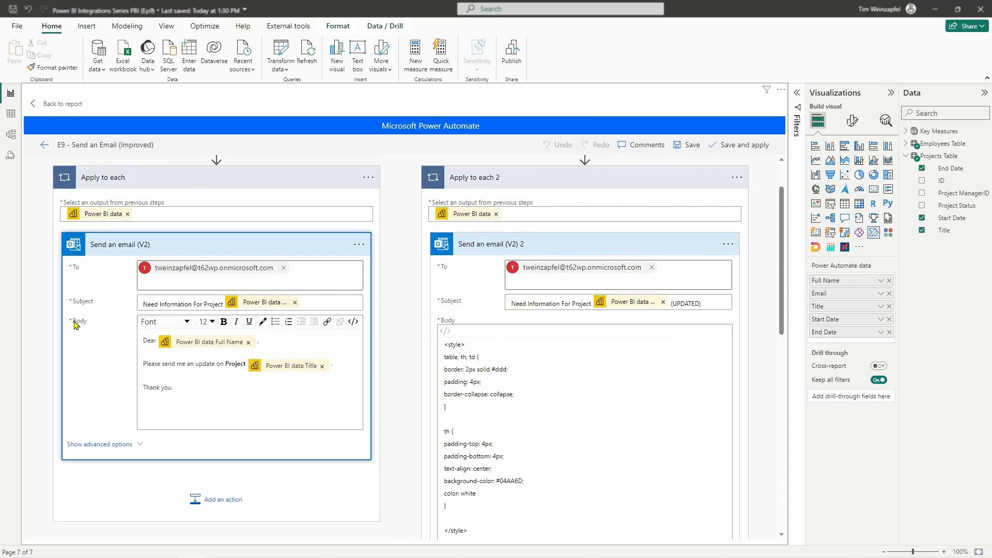
pyautogui.moveTo(353, 321)
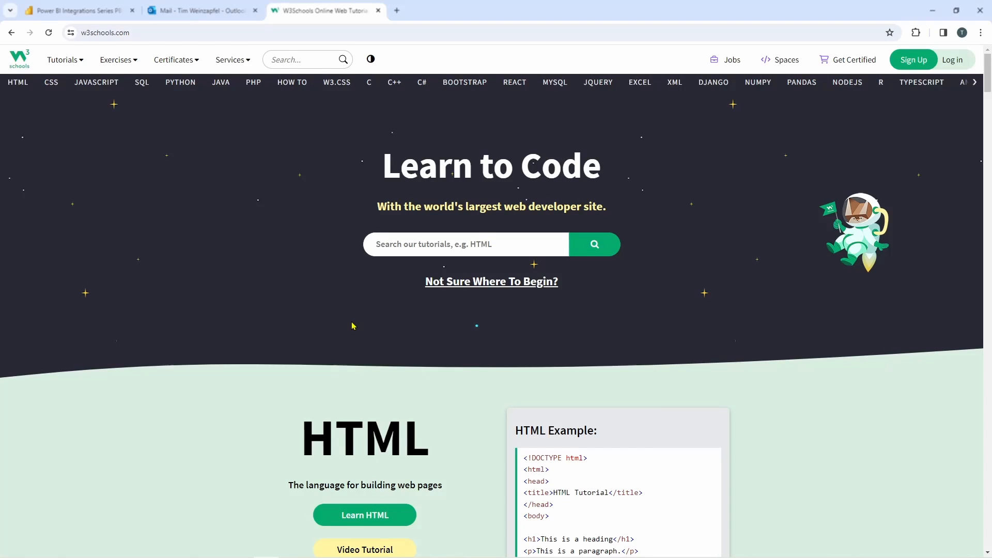
pyautogui.moveTo(118, 60)
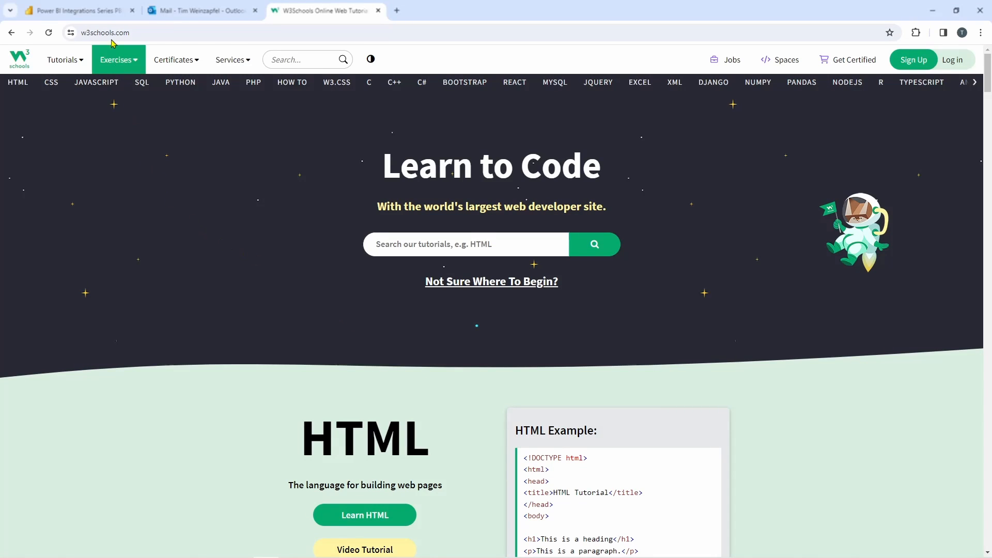
# Browse the W3Schools HTML Tutorial page from the top navigation bar
pyautogui.click(18, 83)
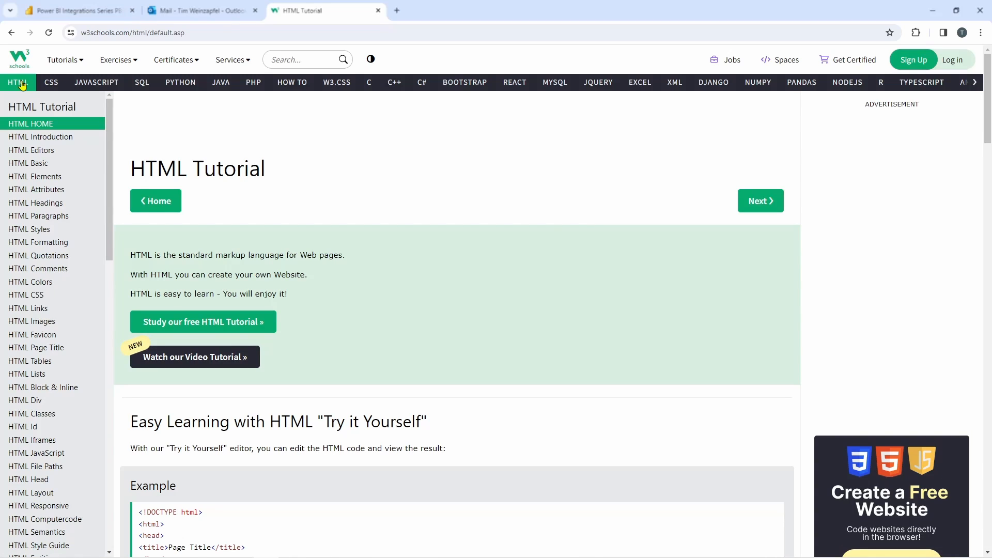
pyautogui.click(50, 81)
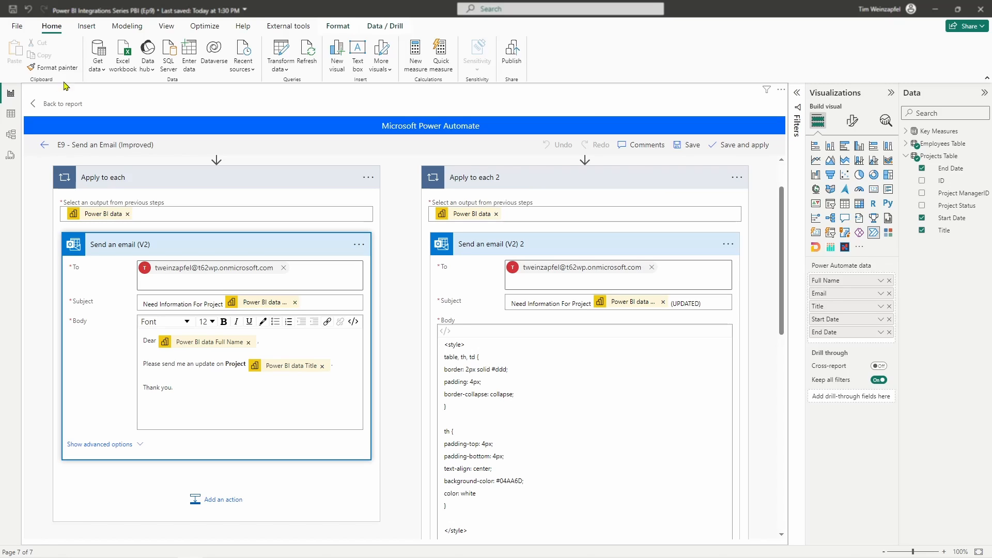
pyautogui.moveTo(160, 108)
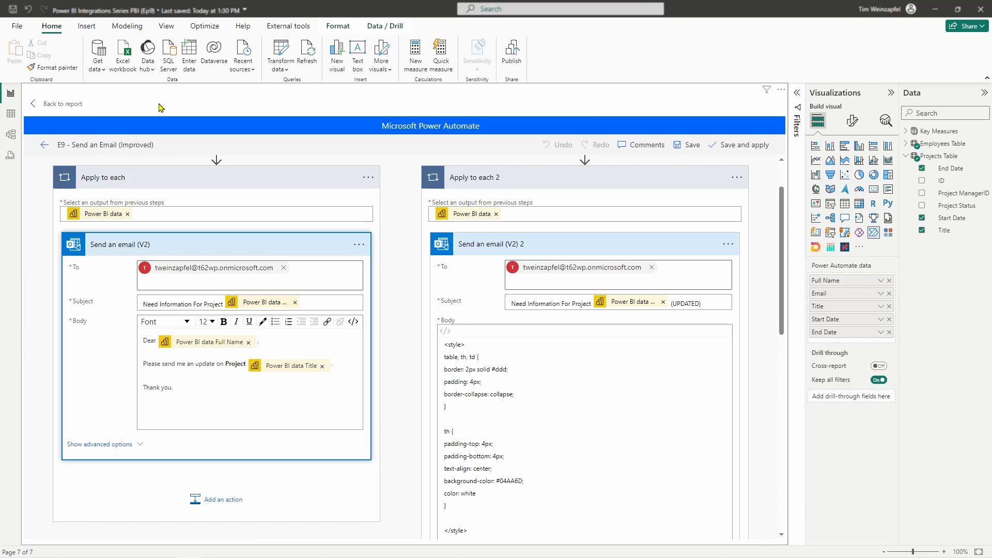
pyautogui.moveTo(28, 263)
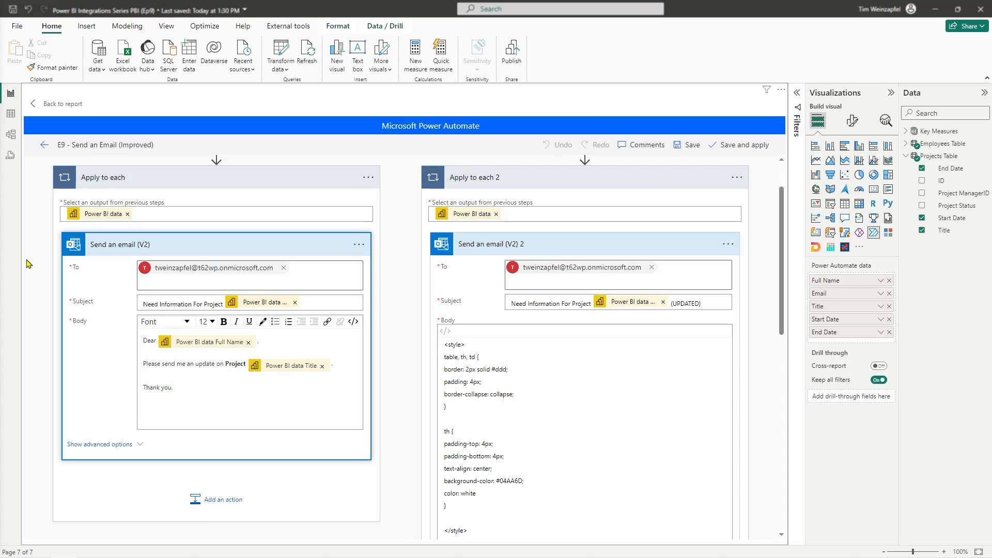
pyautogui.moveTo(64, 292)
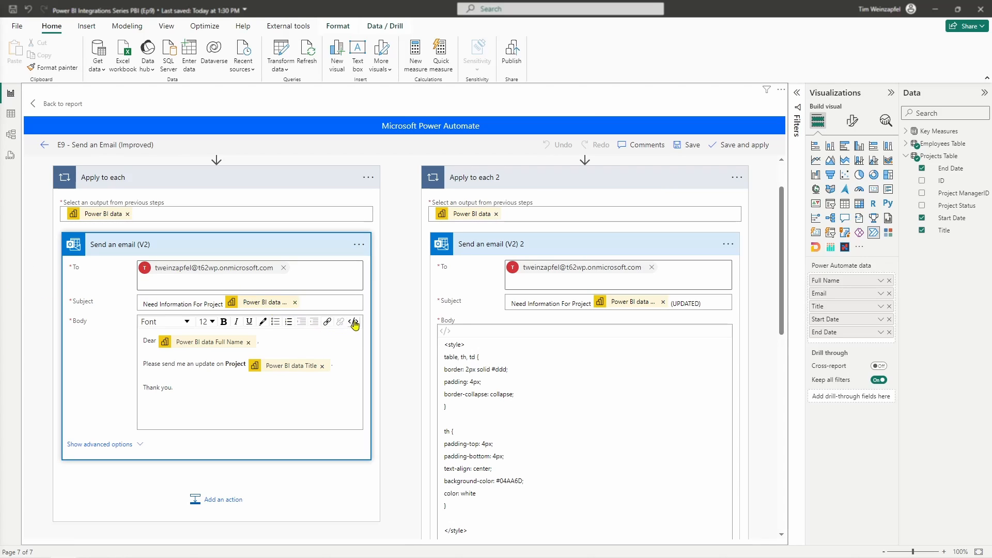
# Review the second Send an email body's code view, then switch to the 'Improving the Email Format (using HTML)' slide
pyautogui.click(353, 322)
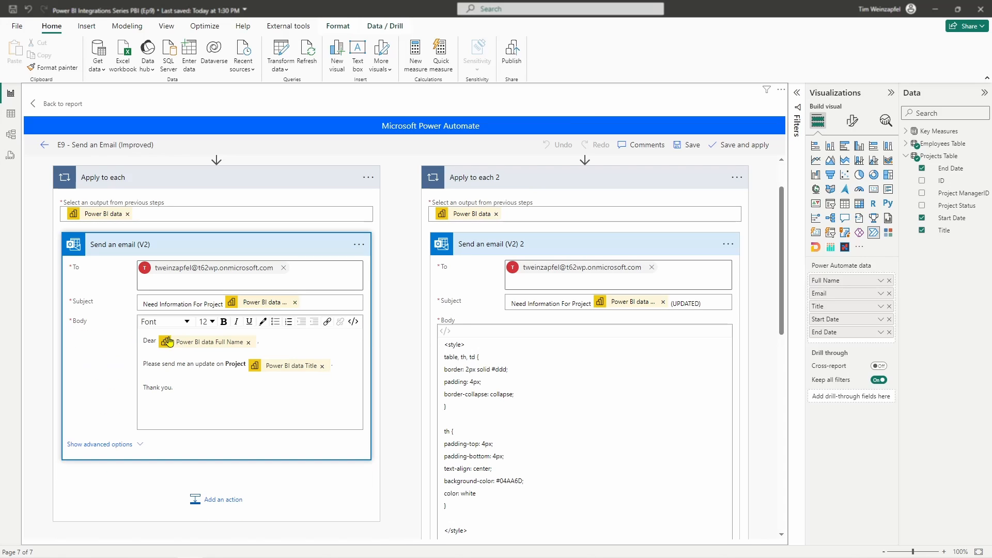
pyautogui.moveTo(311, 330)
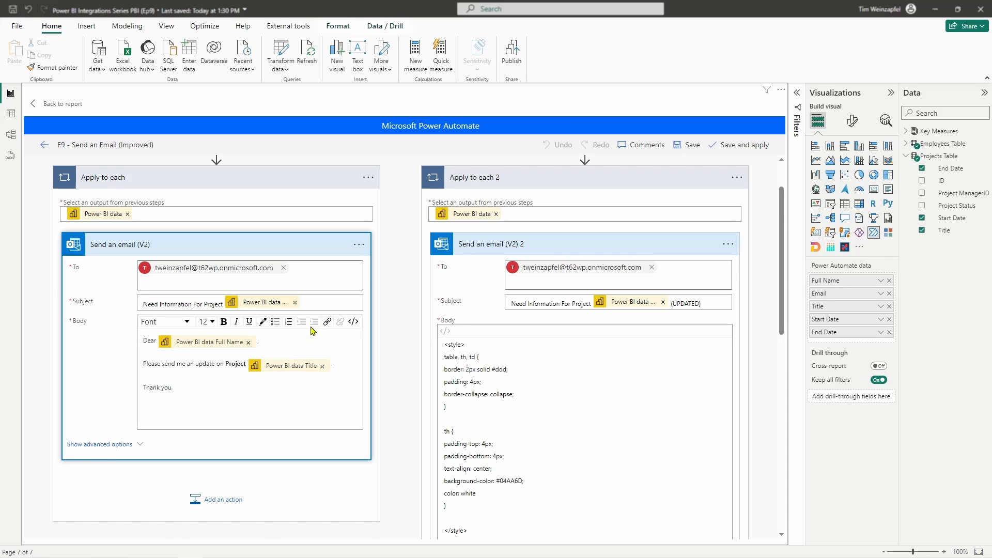
pyautogui.moveTo(444, 331)
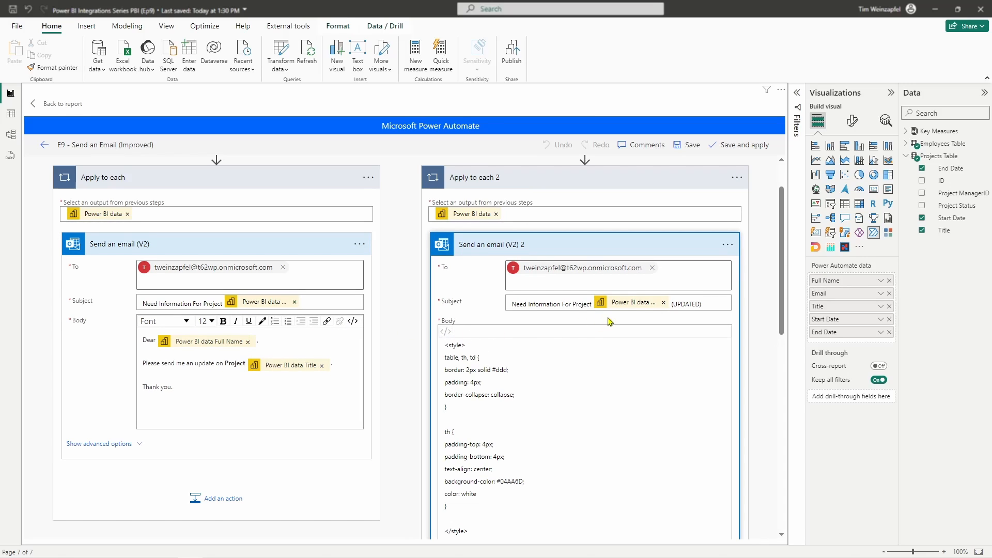
pyautogui.moveTo(473, 335)
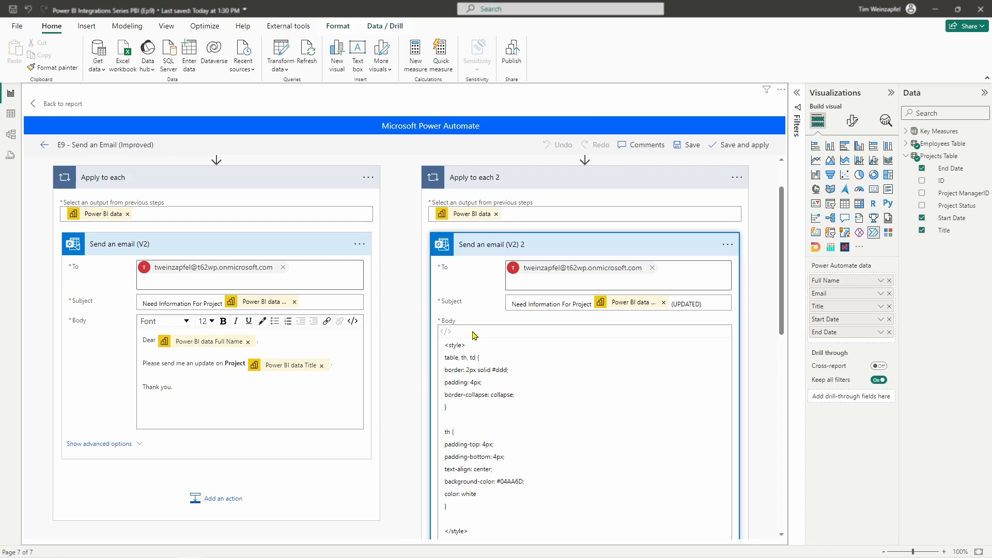
pyautogui.moveTo(463, 334)
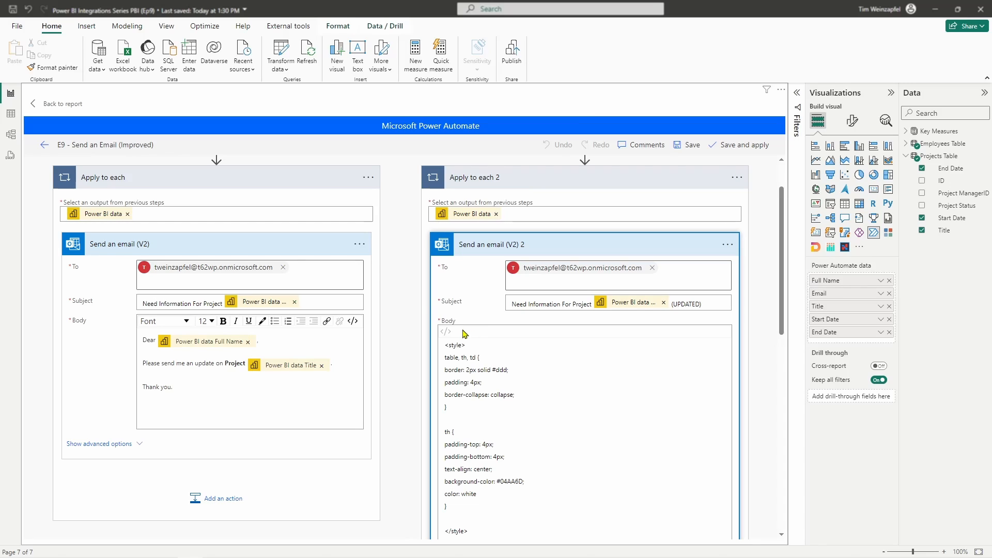
pyautogui.moveTo(445, 332)
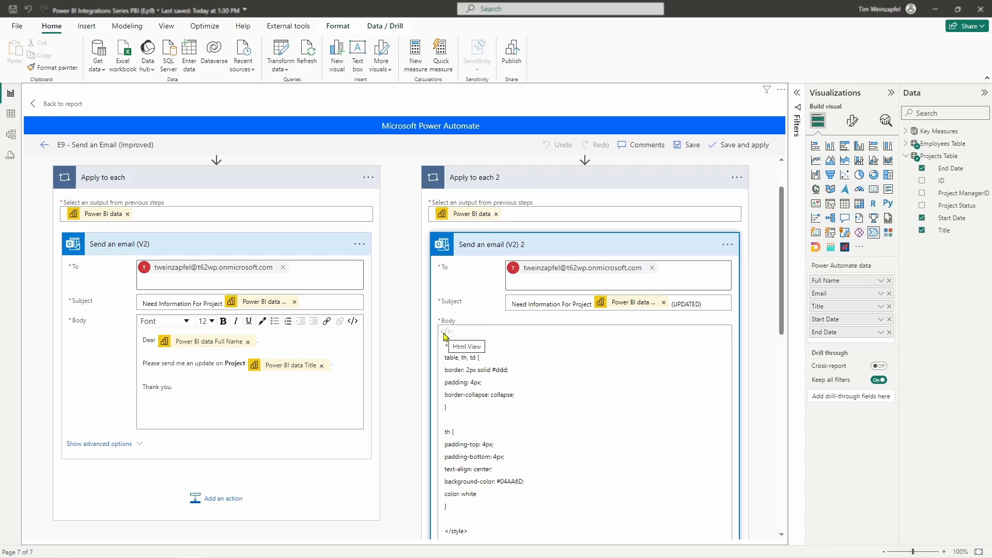
pyautogui.moveTo(353, 321)
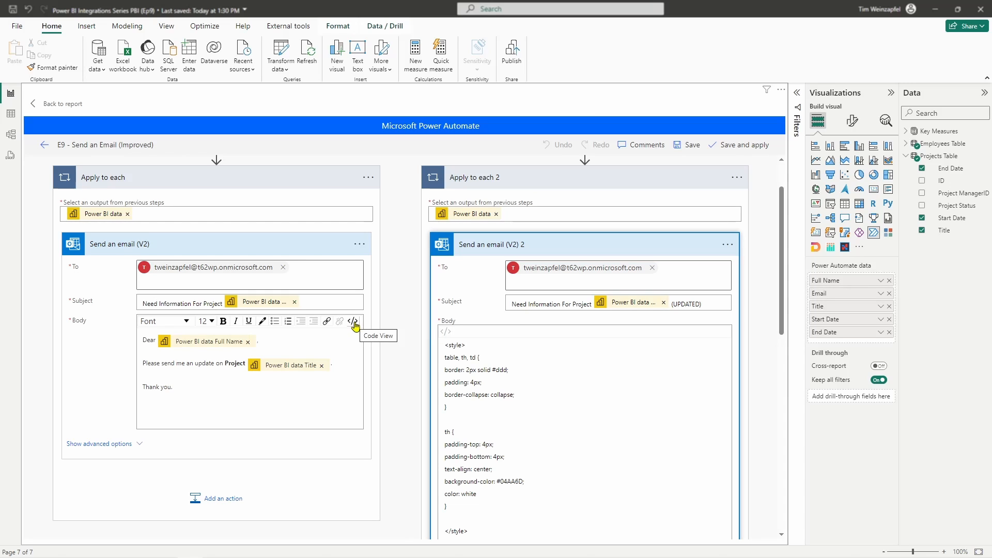
pyautogui.press('alt+tab')
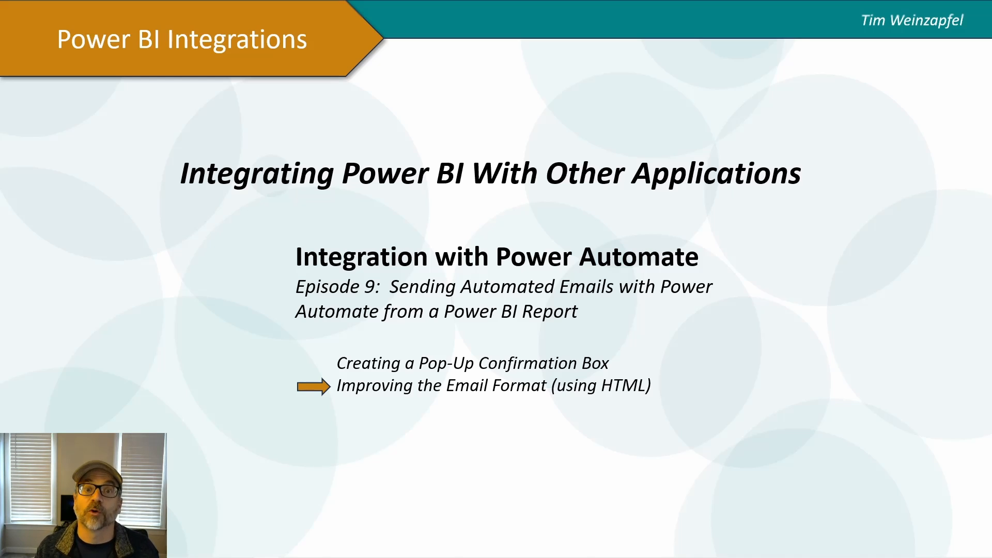